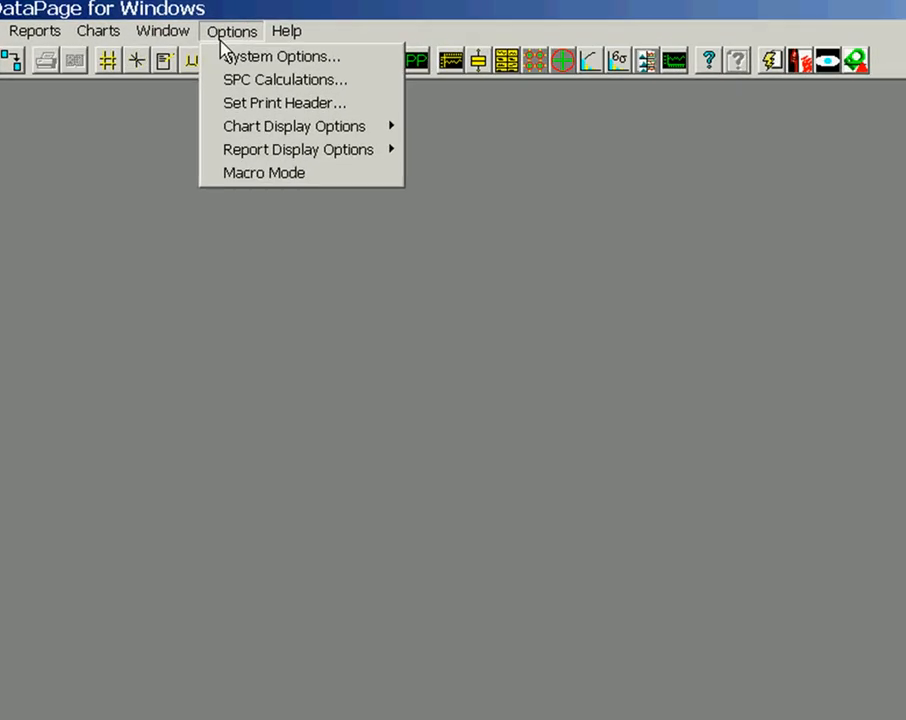
# Start a new untitled macro in Macro Mode with Learn Mode recording enabled.
pyautogui.click(263, 172)
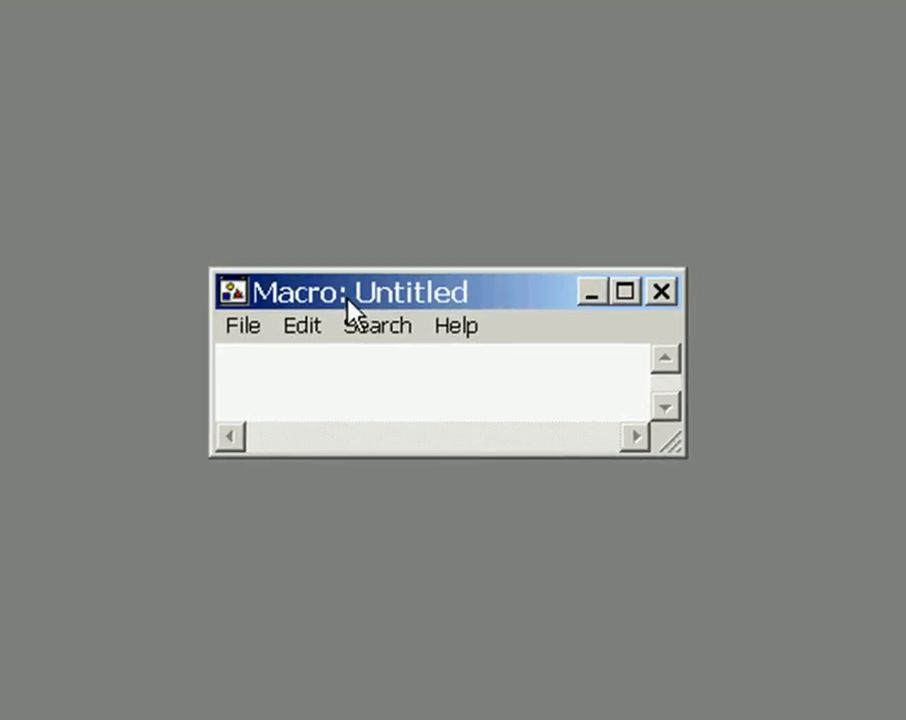
pyautogui.click(302, 325)
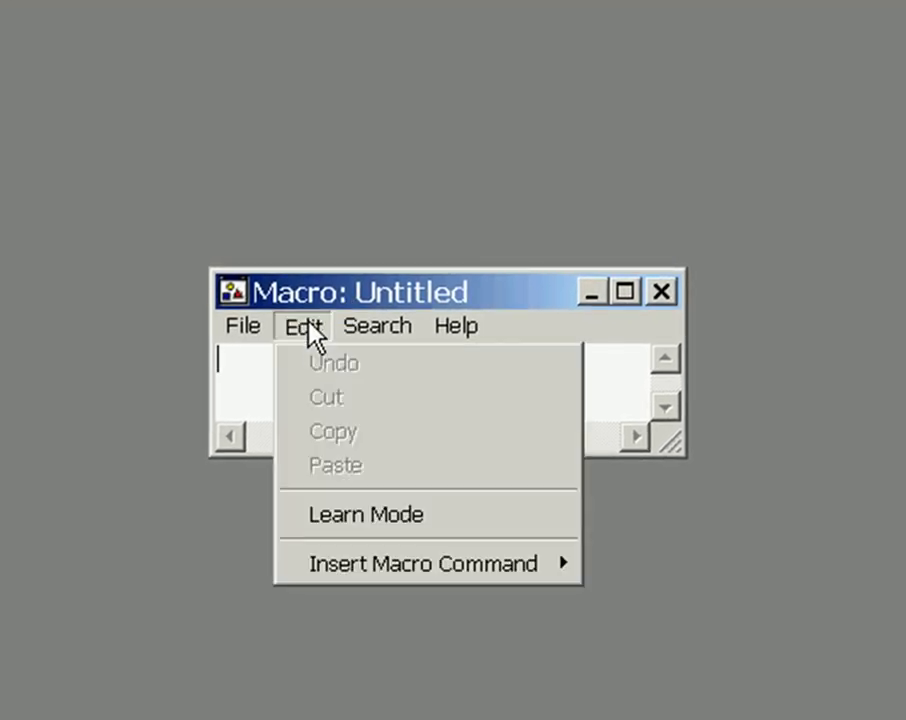
pyautogui.moveTo(362, 529)
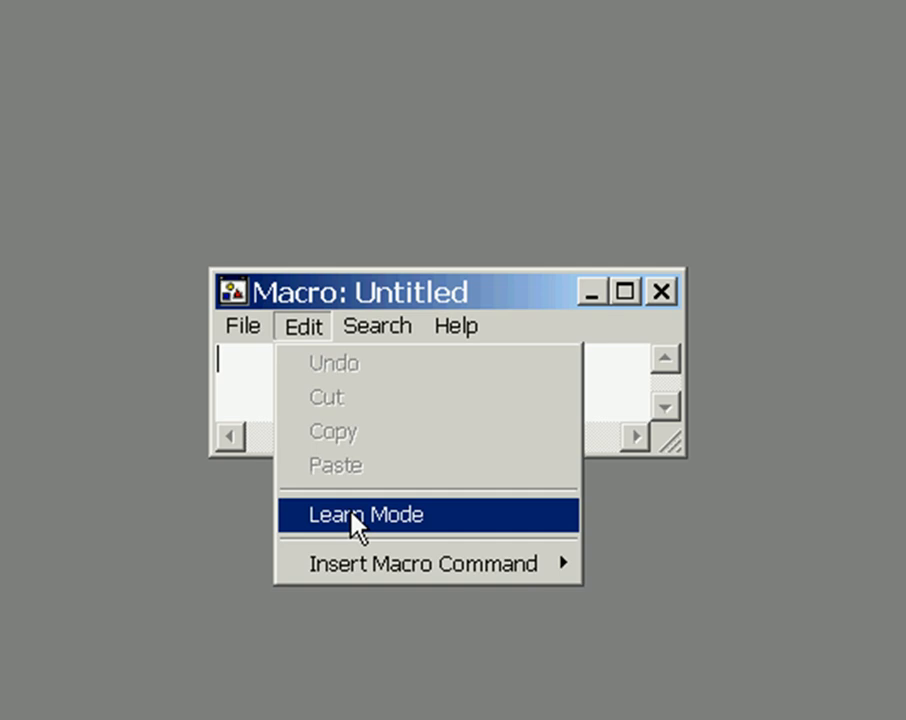
pyautogui.click(364, 515)
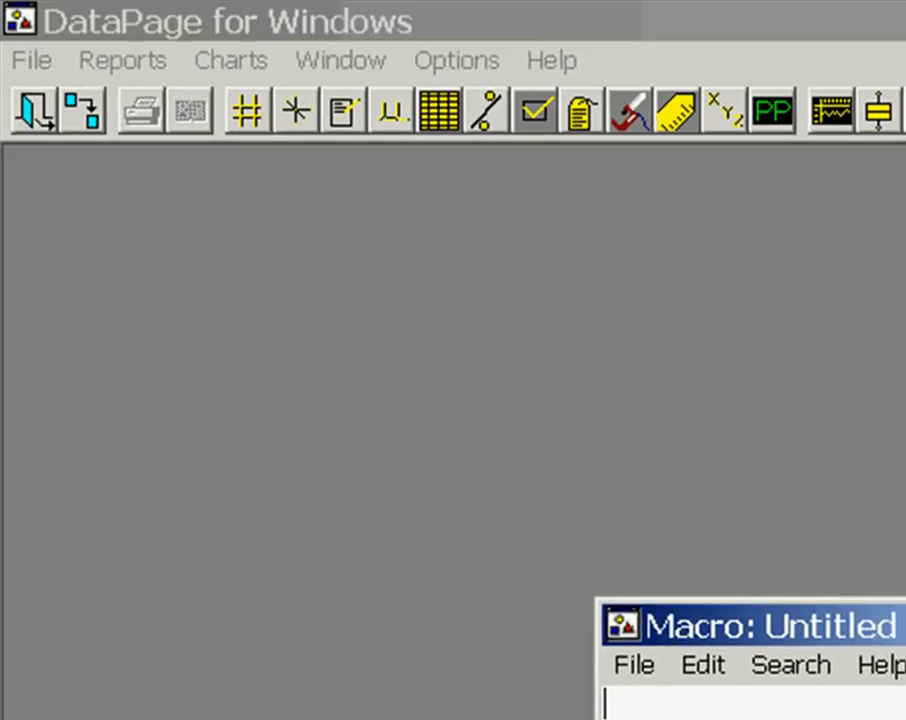
# Open the DATAPG6.DBD database from the Z:\HARLEY folder.
pyautogui.click(31, 62)
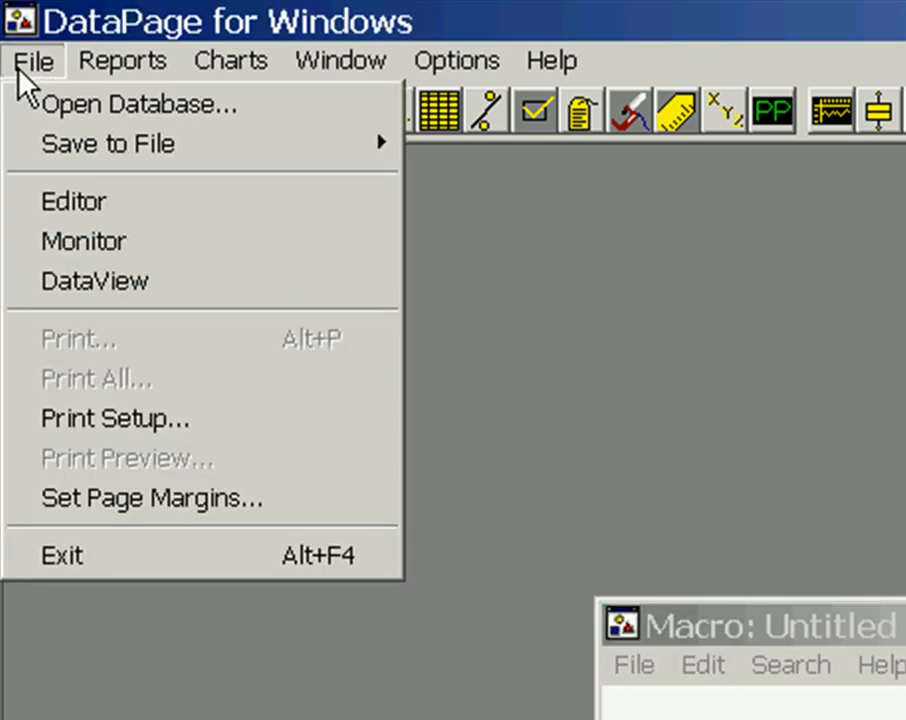
pyautogui.click(140, 104)
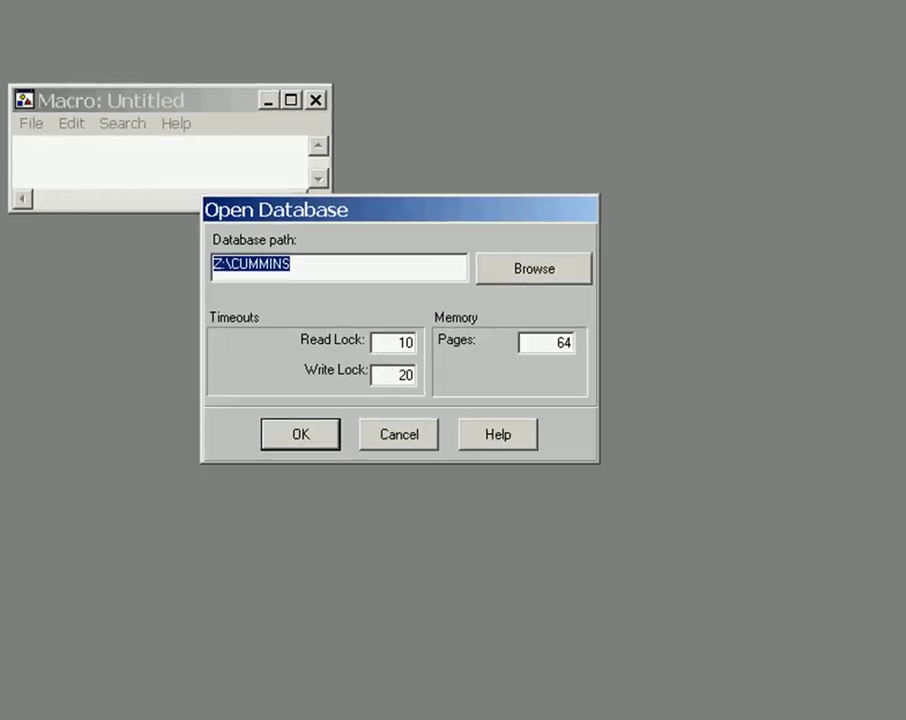
pyautogui.click(533, 268)
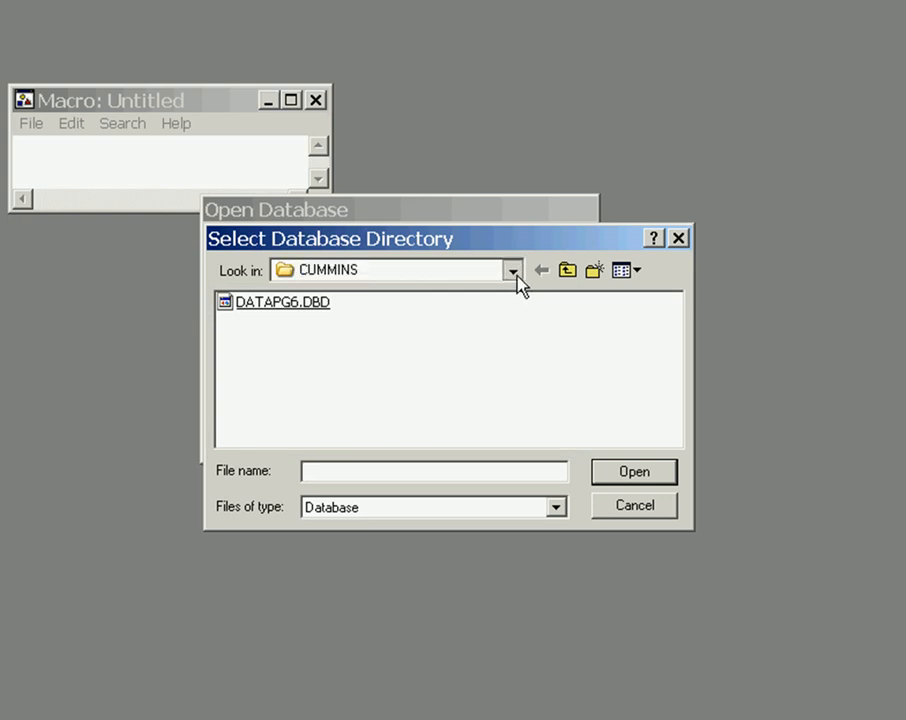
pyautogui.click(513, 270)
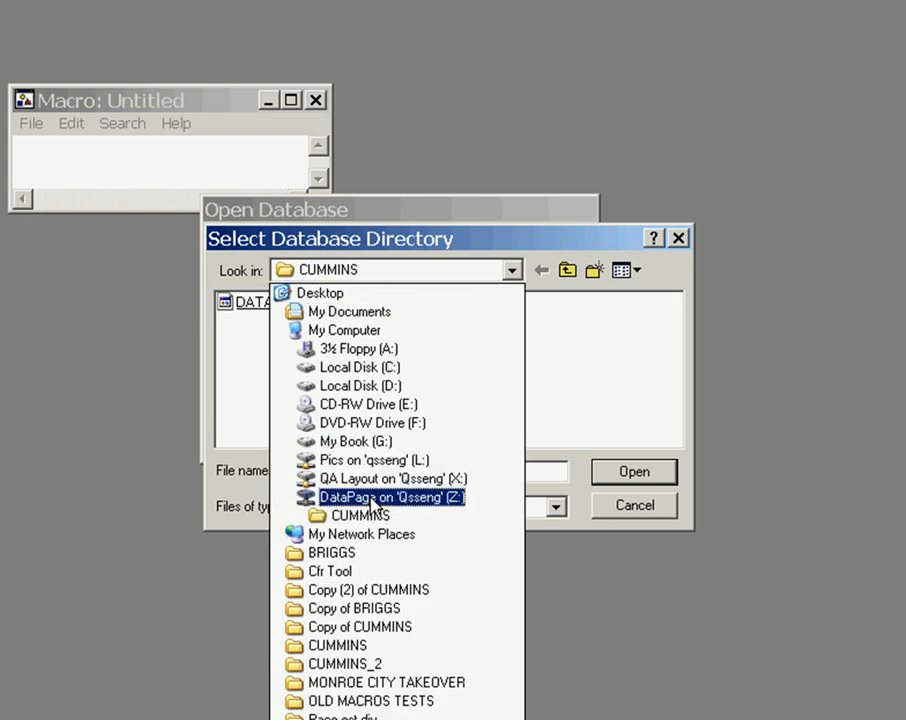
pyautogui.click(389, 497)
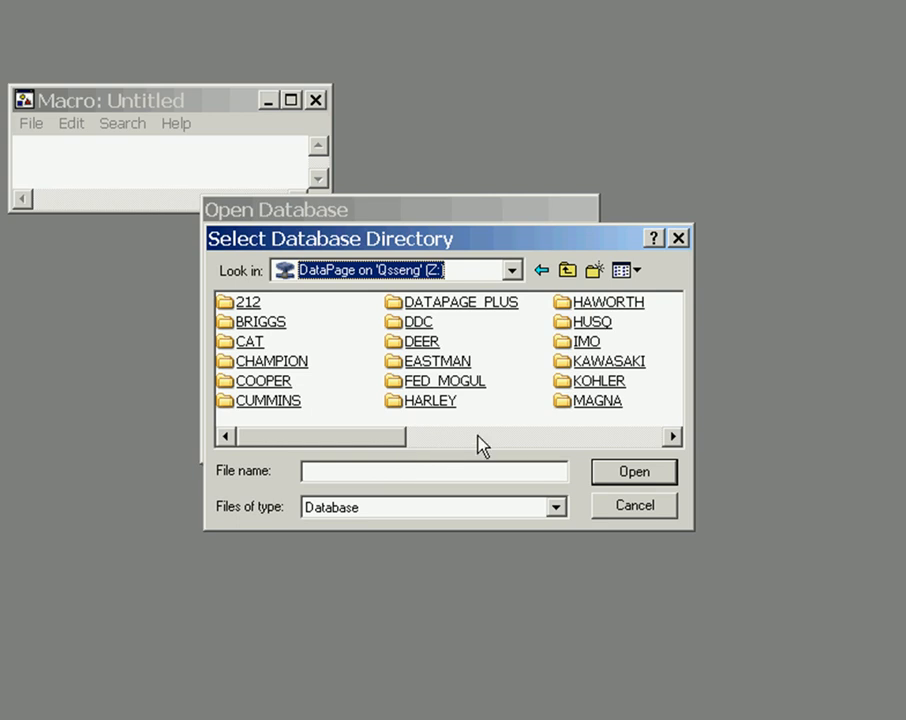
pyautogui.doubleClick(423, 401)
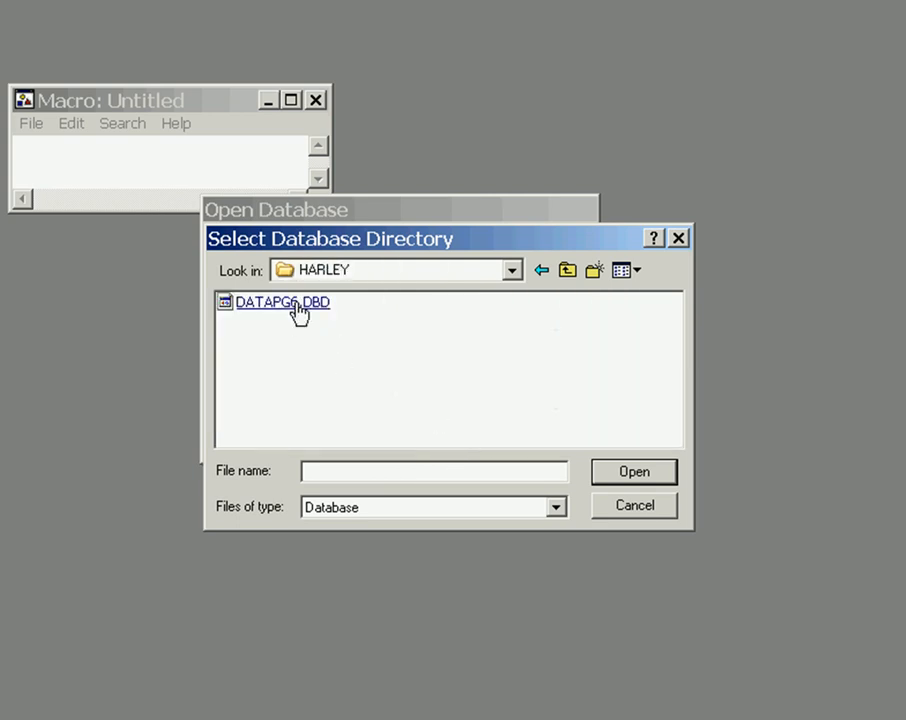
pyautogui.doubleClick(283, 302)
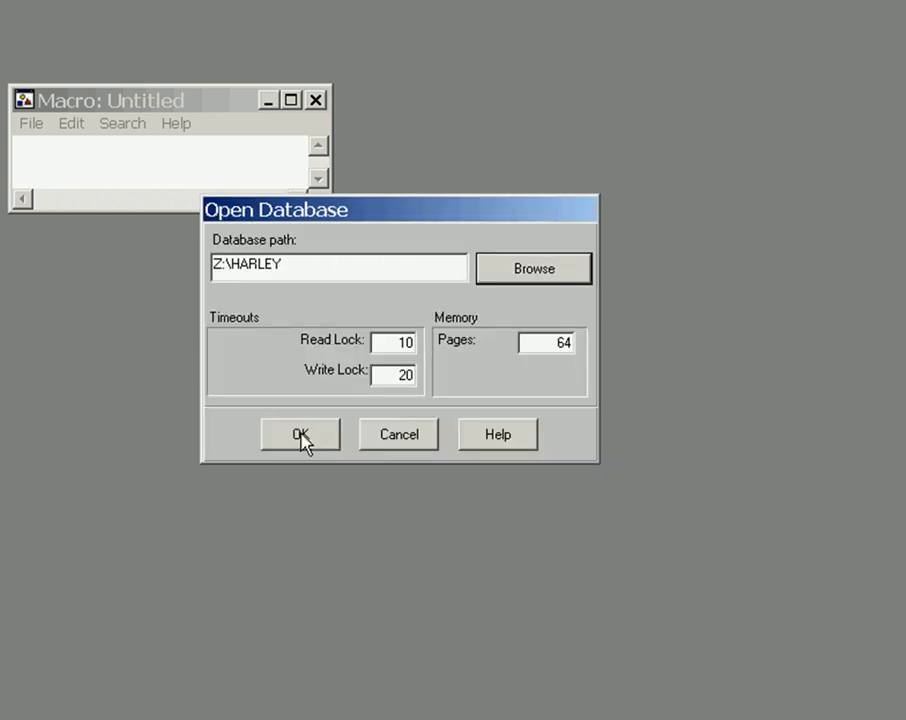
pyautogui.click(300, 434)
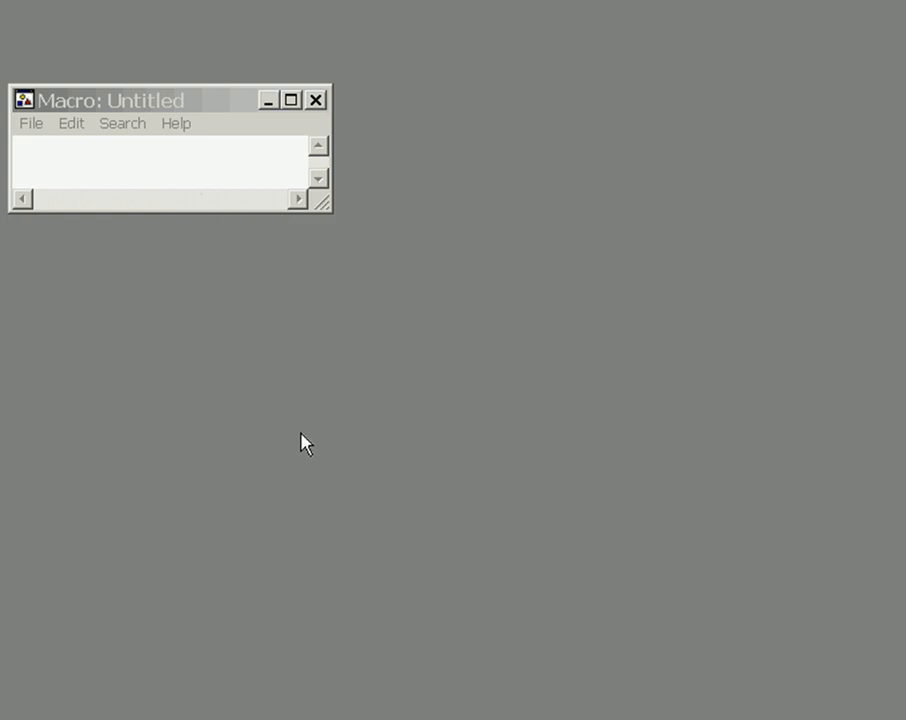
pyautogui.moveTo(241, 300)
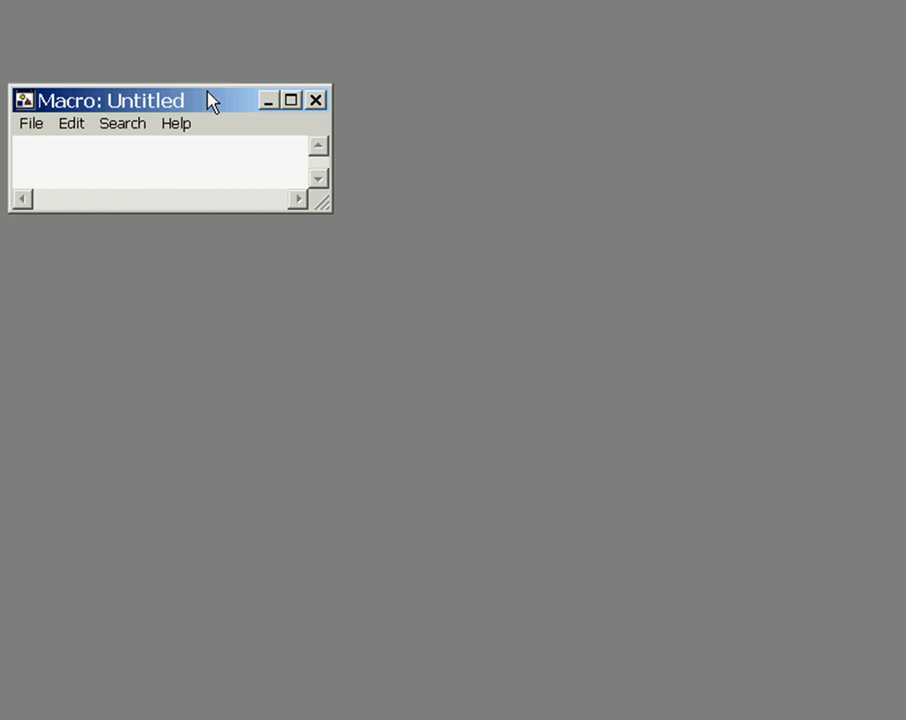
# Create a bar and whisker chart of H01_ABC_TP.TP for part 33285_07B, last 30 transactions.
pyautogui.moveTo(110, 100); pyautogui.dragTo(560, 138)
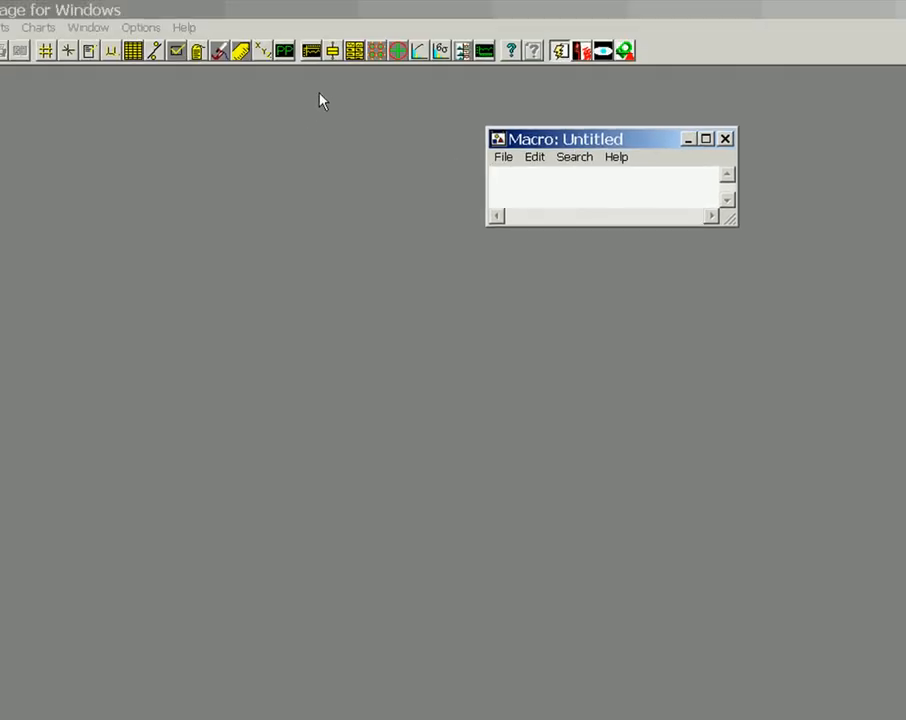
pyautogui.moveTo(318, 82)
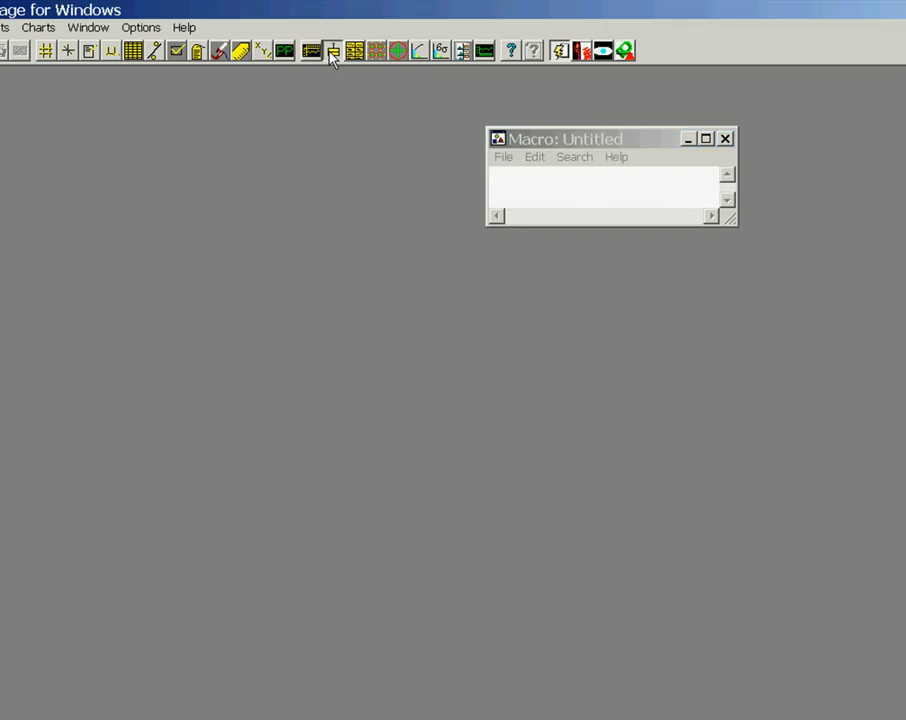
pyautogui.click(332, 51)
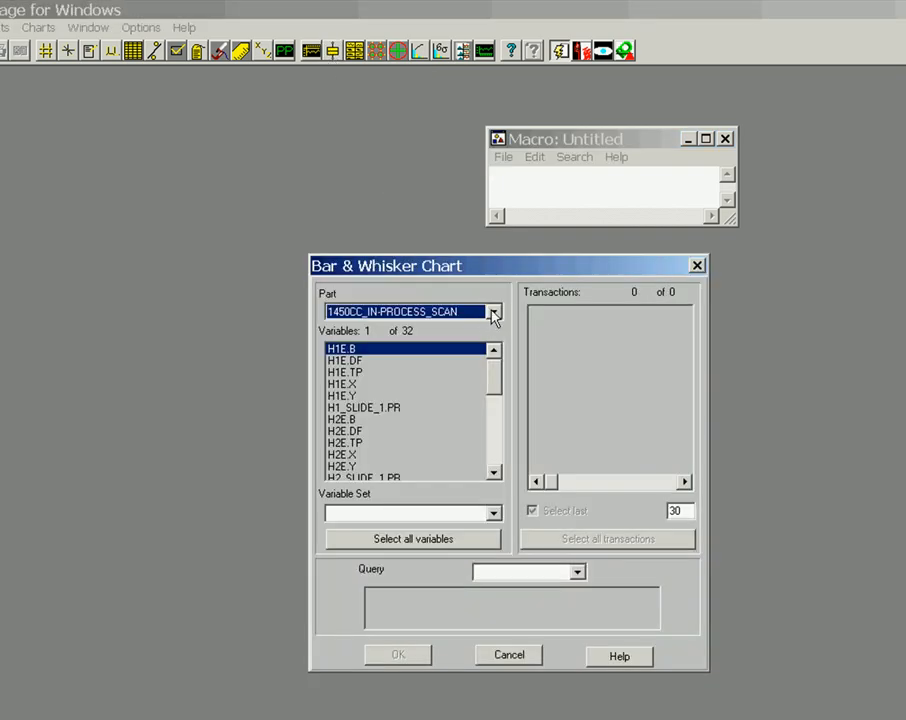
pyautogui.click(494, 311)
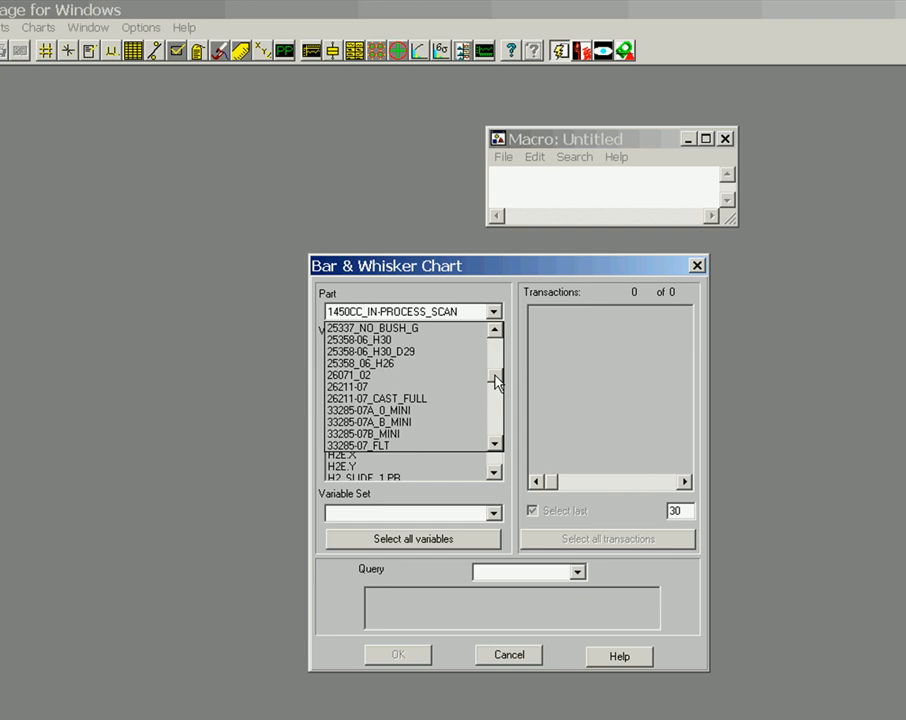
pyautogui.click(495, 383)
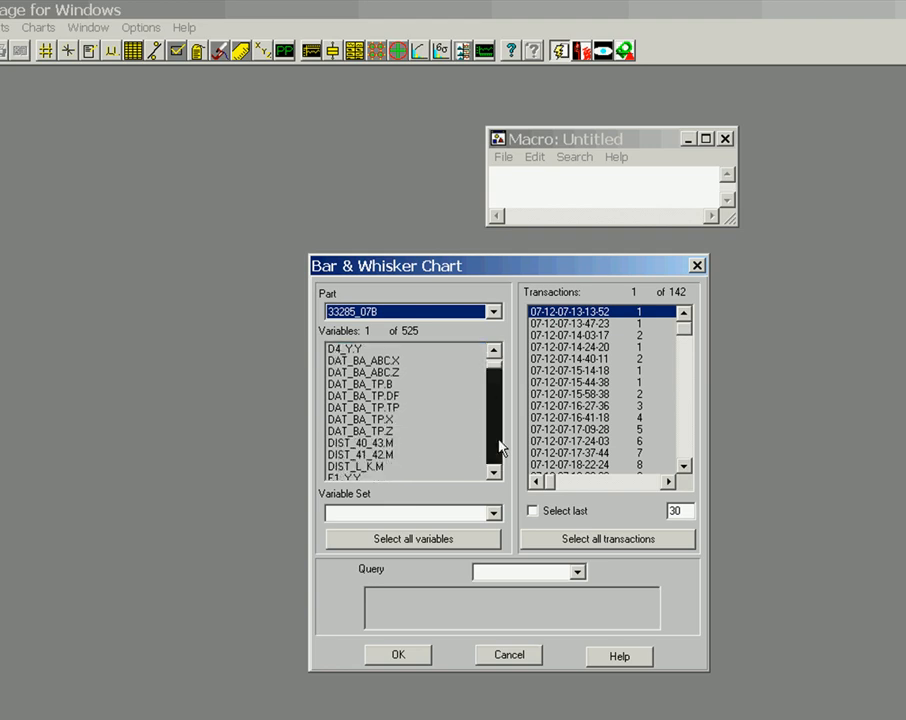
pyautogui.scroll(-3)
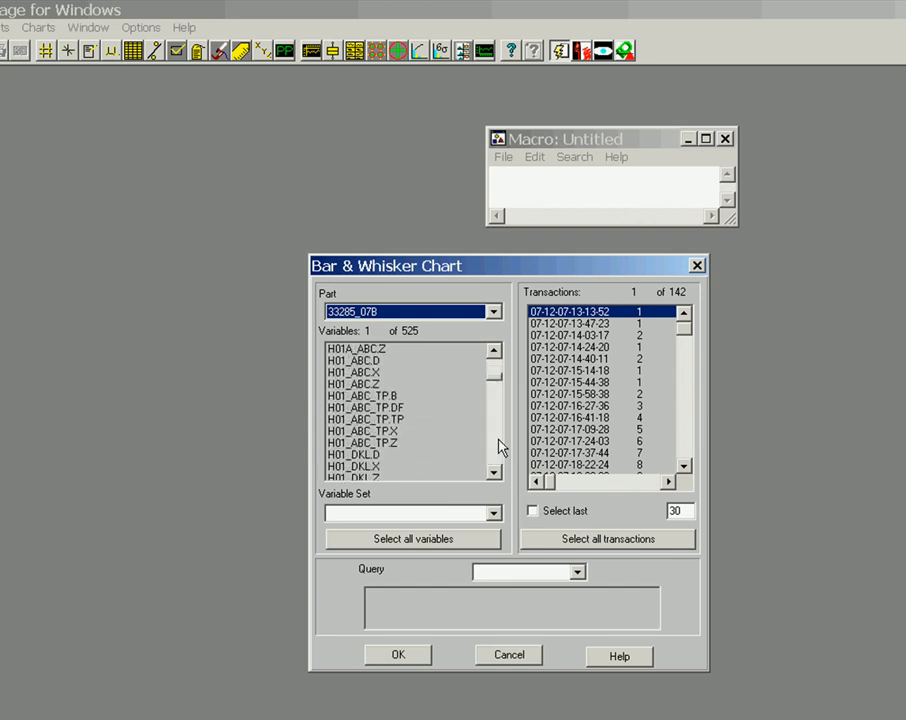
pyautogui.click(384, 421)
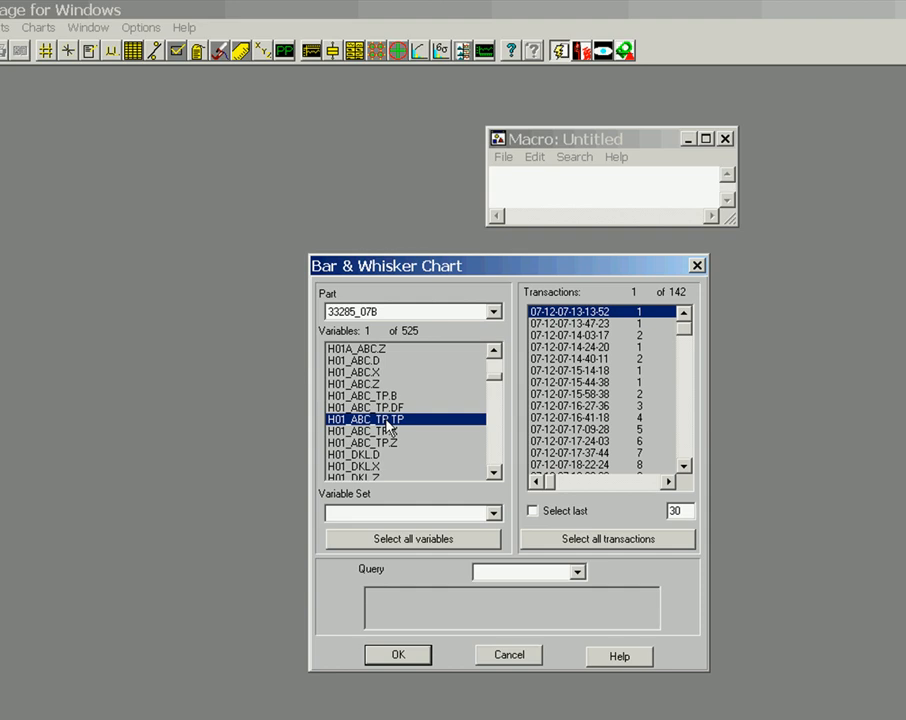
pyautogui.click(531, 511)
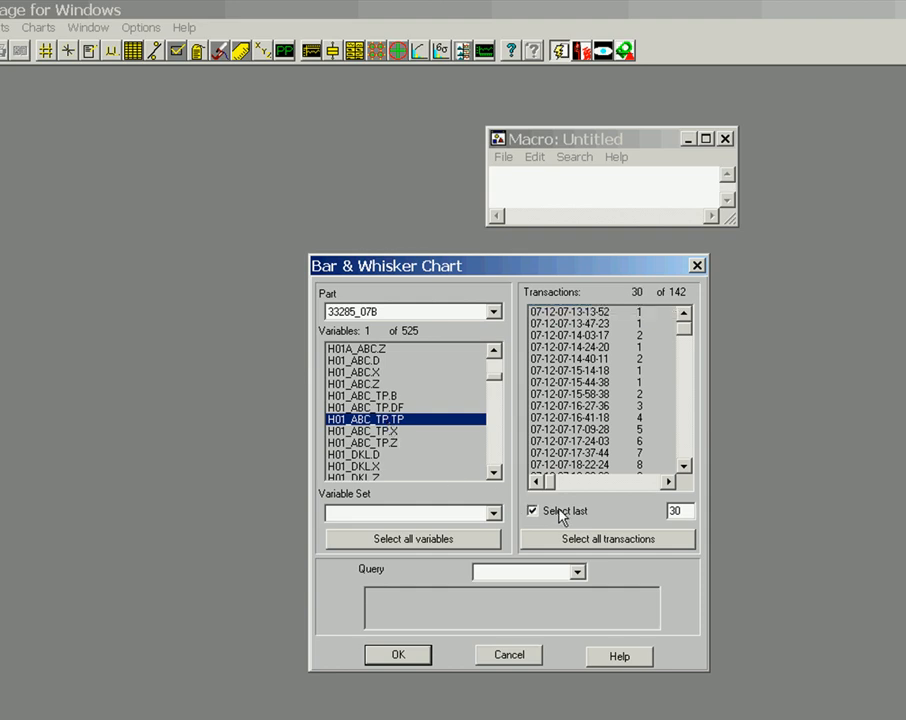
pyautogui.click(397, 654)
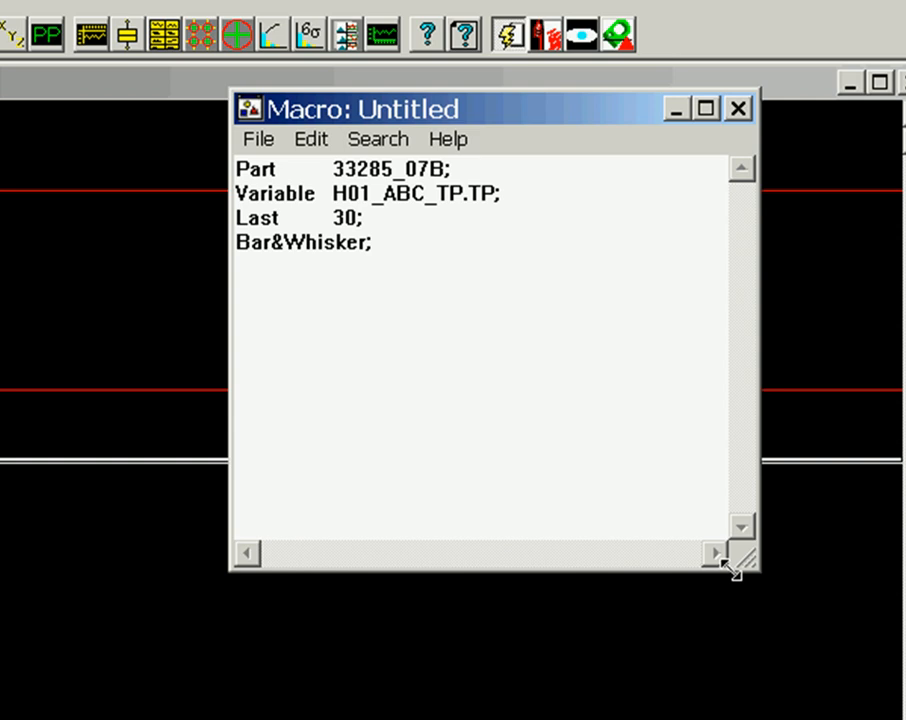
pyautogui.moveTo(207, 347)
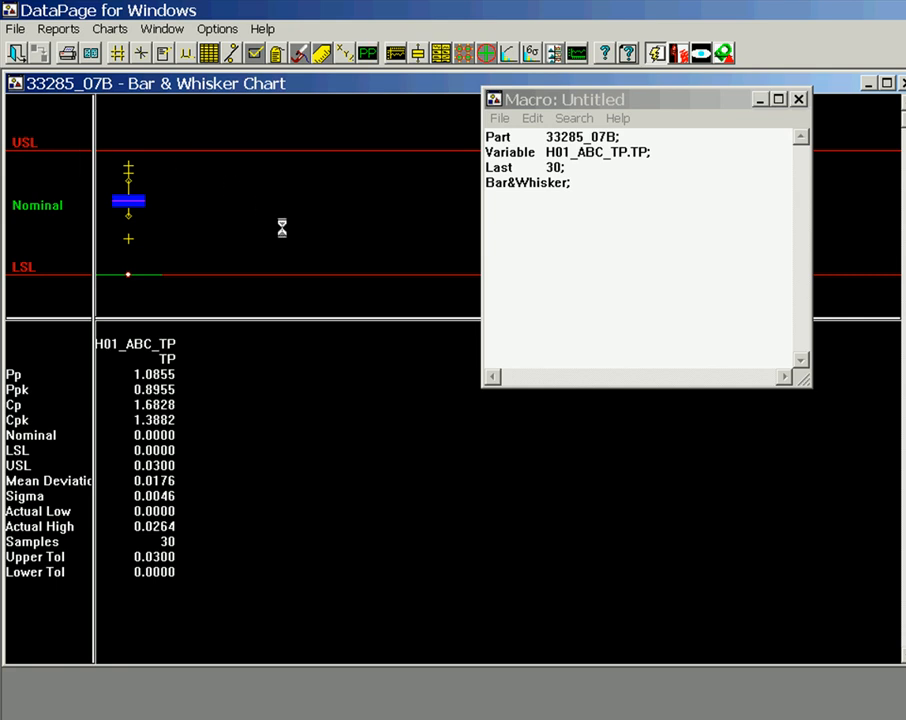
# Print the bar and whisker chart, one copy.
pyautogui.click(64, 54)
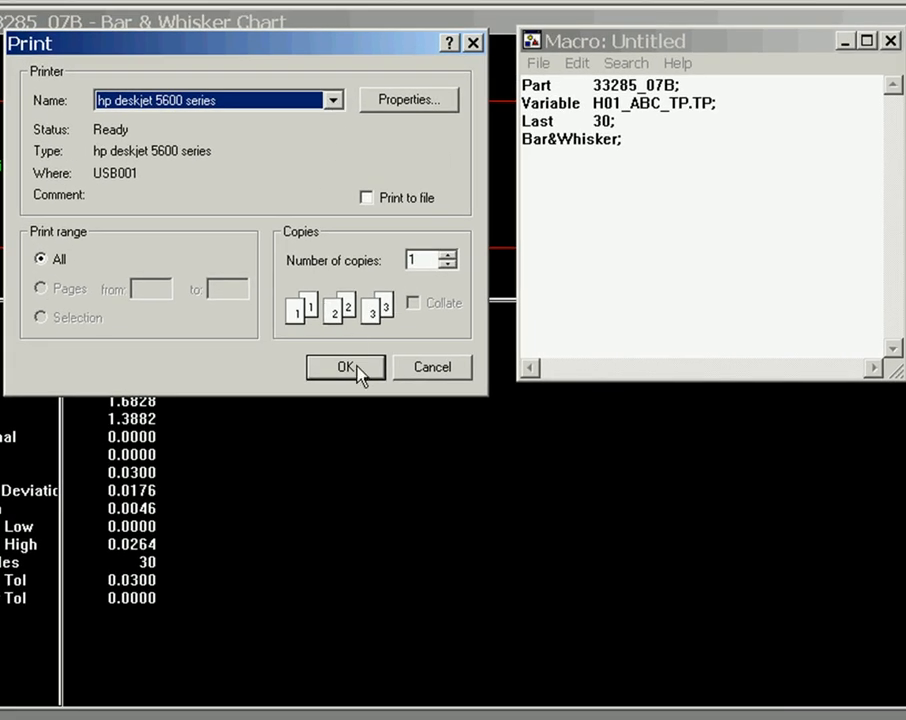
pyautogui.click(345, 367)
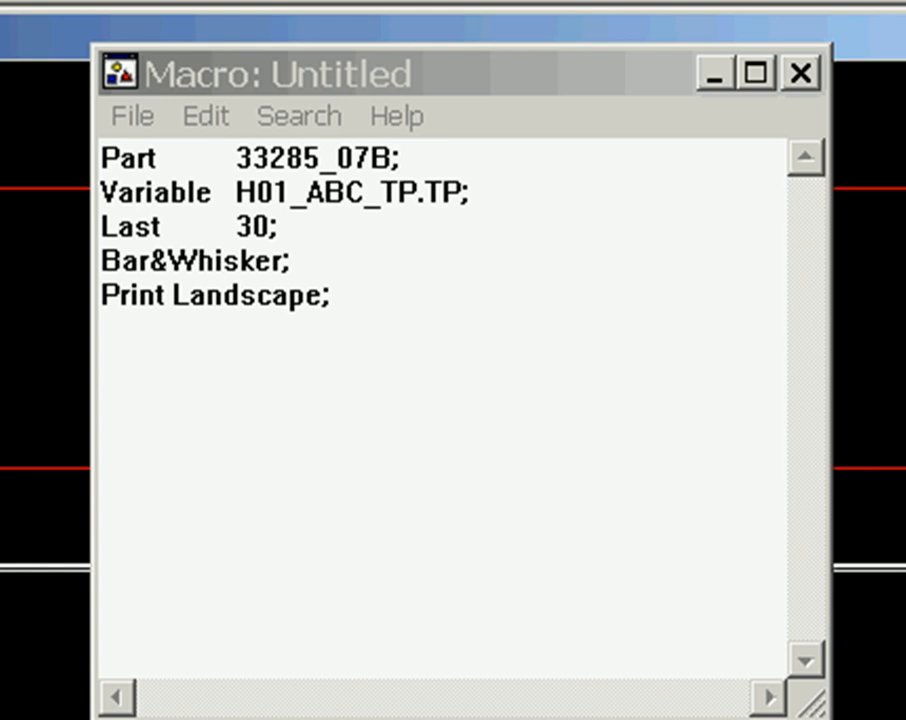
# Append 'Close all;' and 'Quit;' lines to the end of the macro script.
pyautogui.click(380, 312)
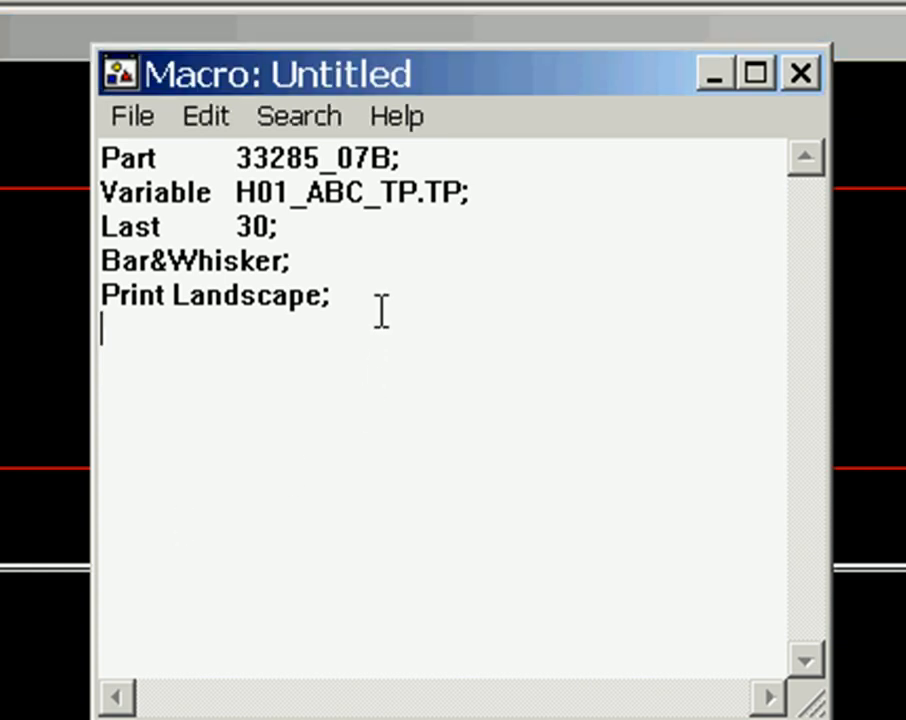
pyautogui.write('C')
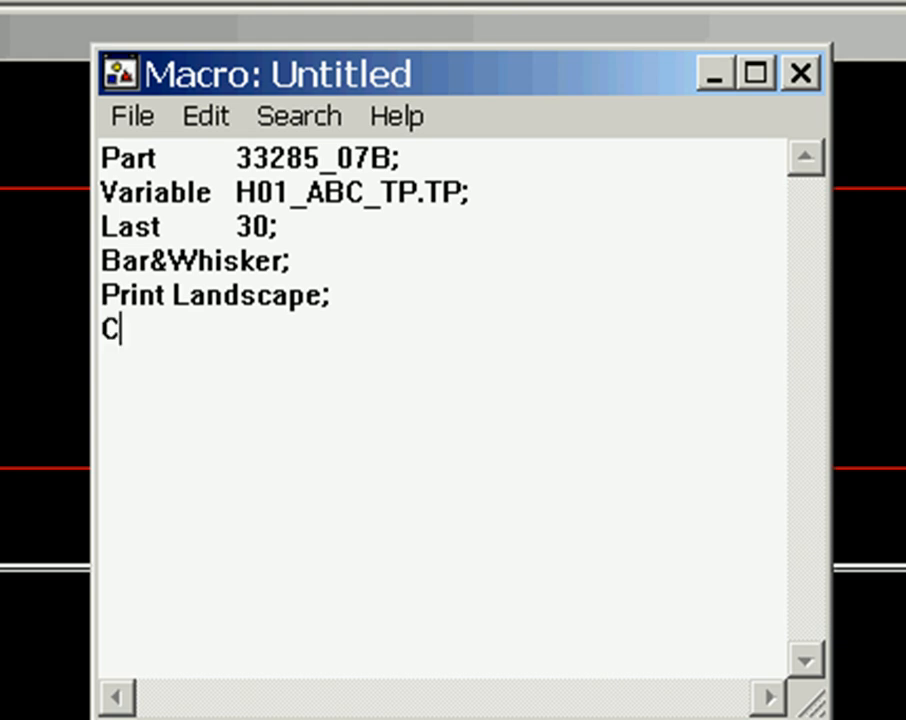
pyautogui.write('lose a')
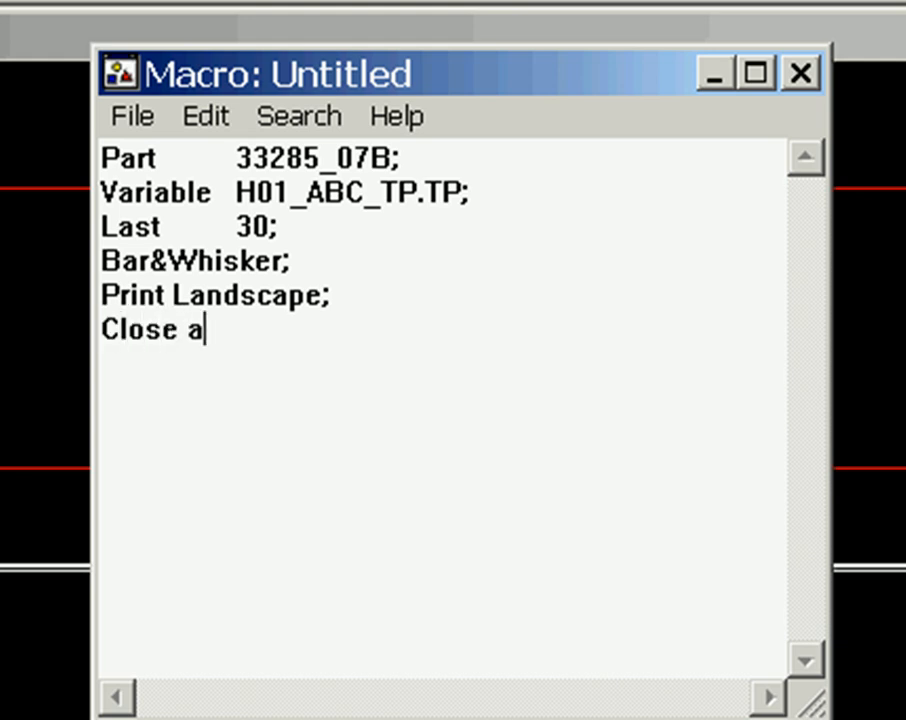
pyautogui.write('ll;')
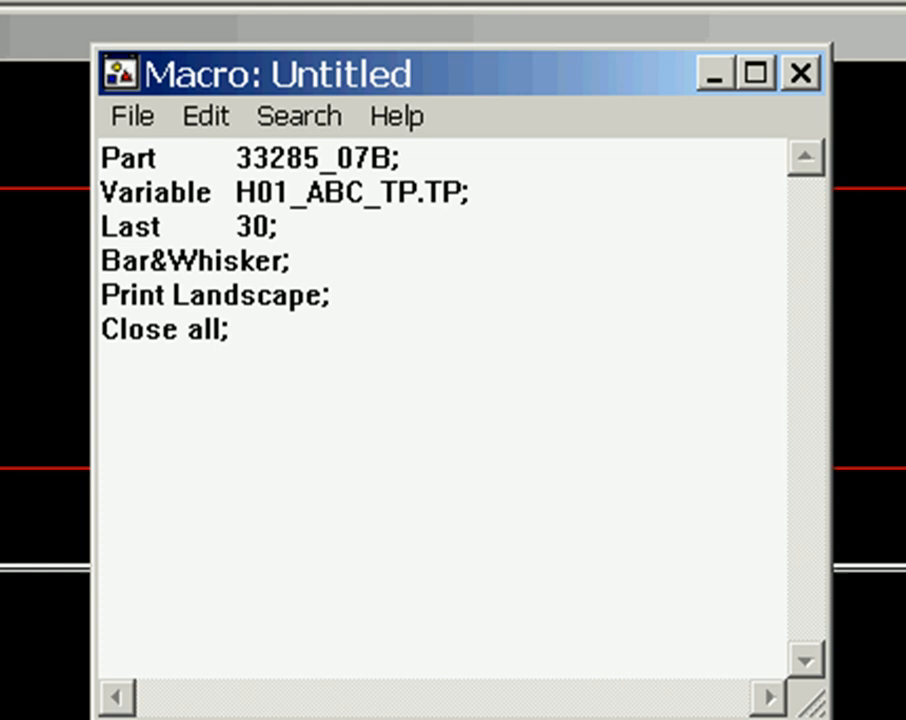
pyautogui.write('Qui')
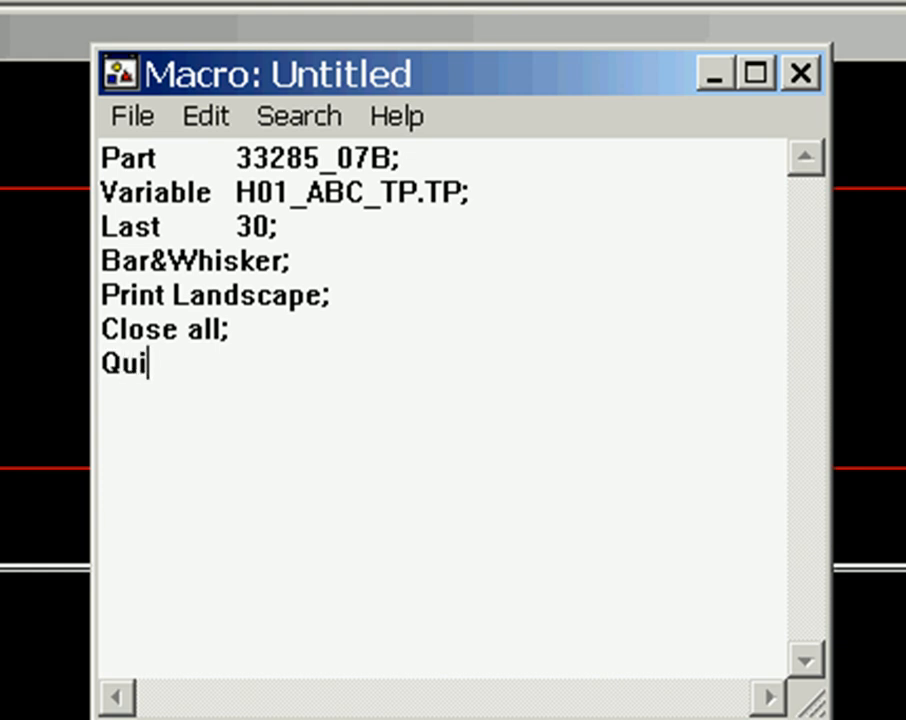
pyautogui.write('t;')
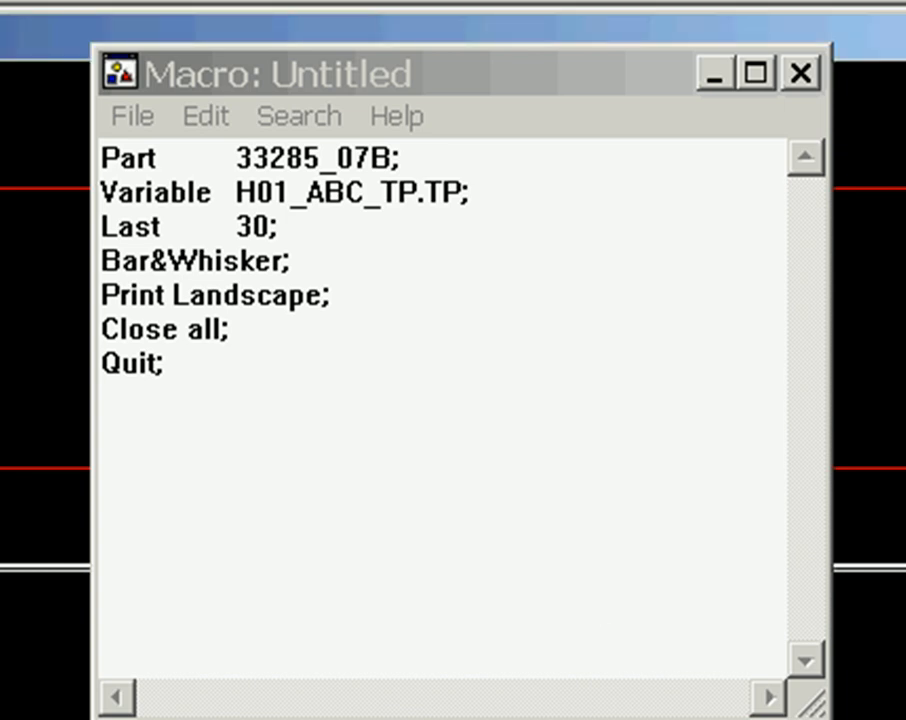
pyautogui.click(545, 75)
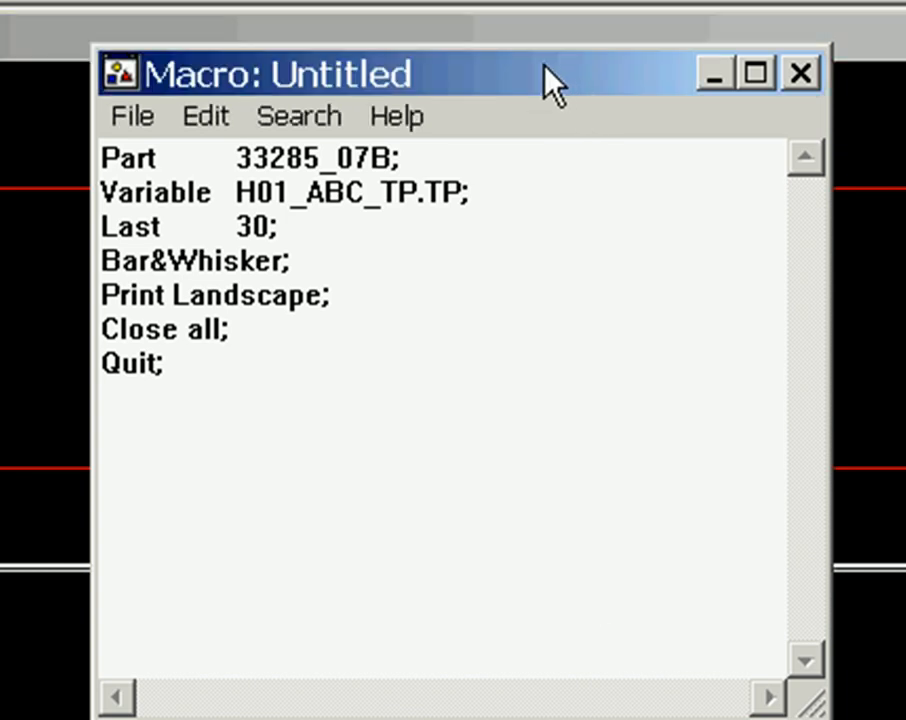
pyautogui.click(132, 116)
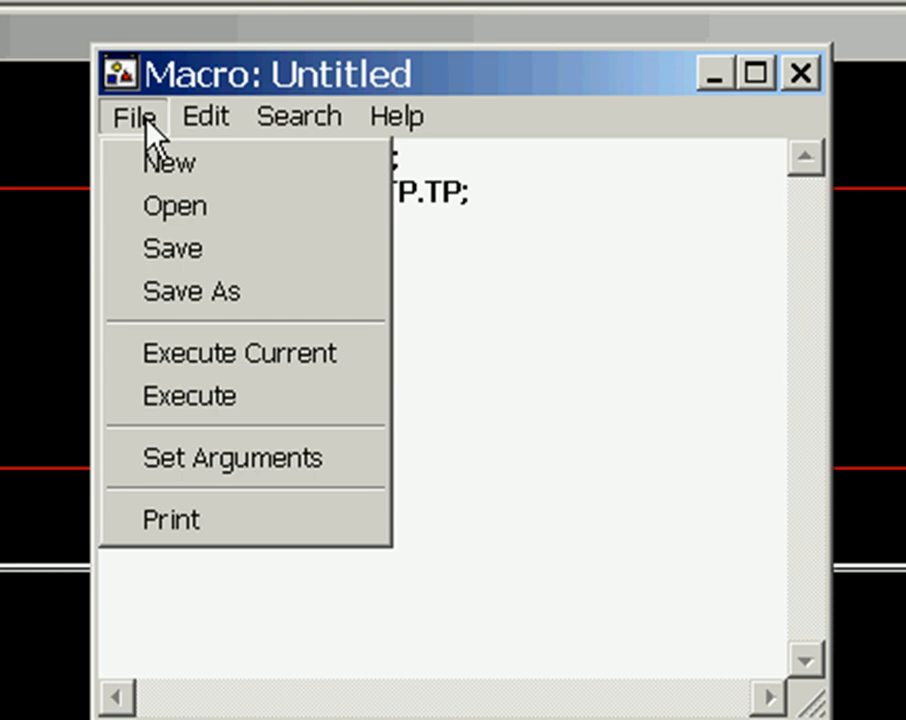
# Save the macro on the Z: drive as H01_BAR.mac.
pyautogui.click(191, 291)
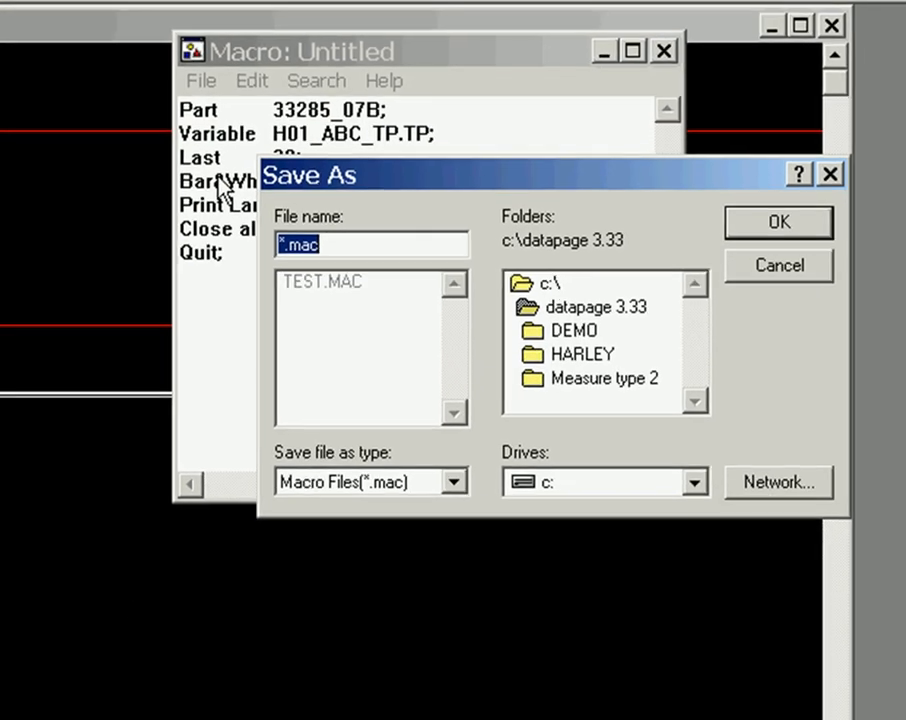
pyautogui.click(694, 464)
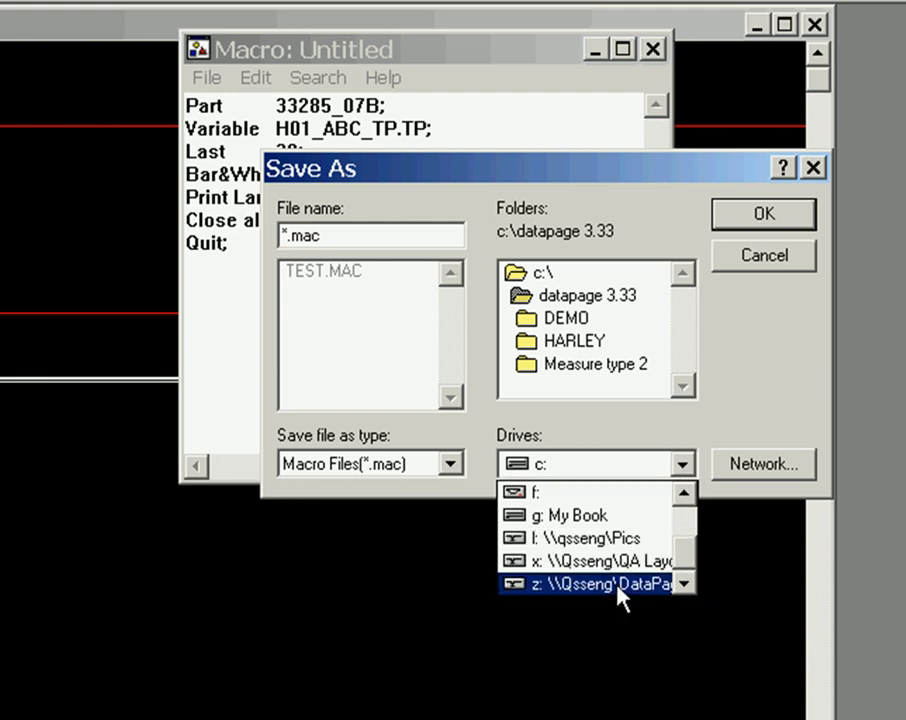
pyautogui.click(590, 584)
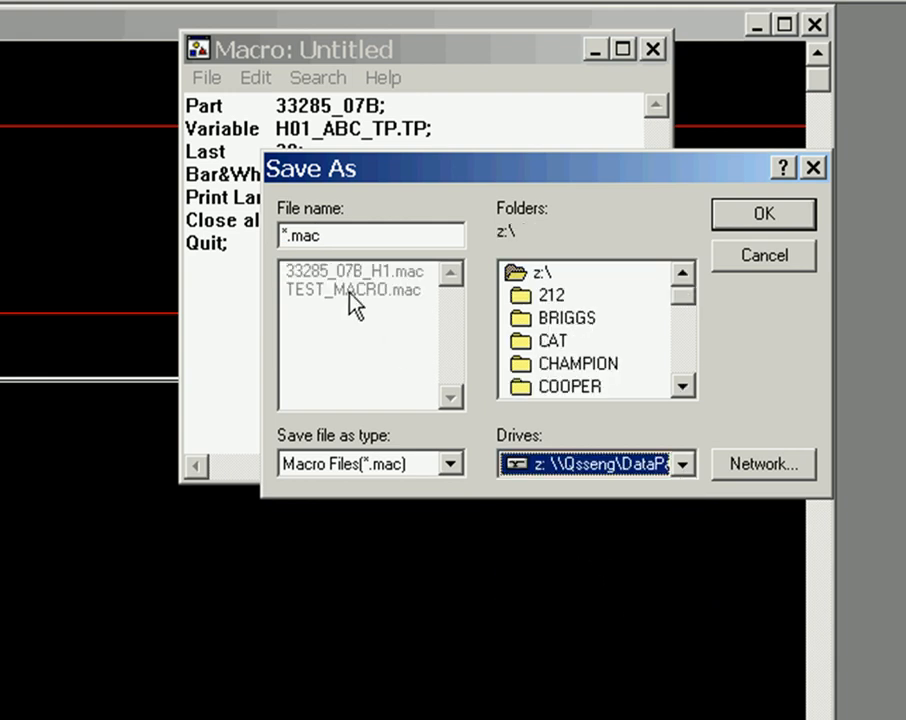
pyautogui.click(330, 235)
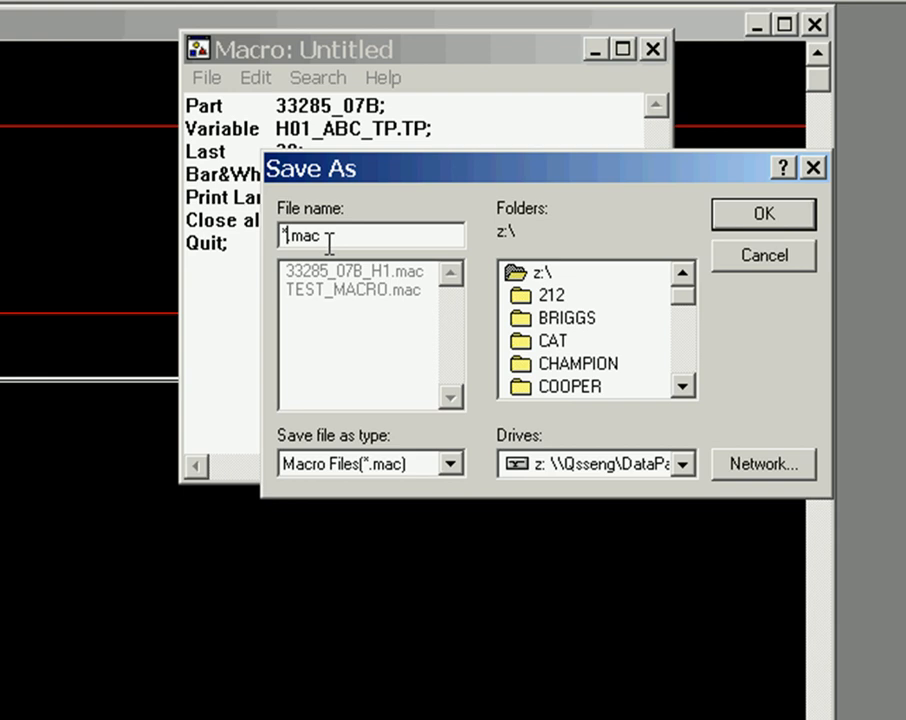
pyautogui.press('Backspace')
pyautogui.write('H01_BAR')
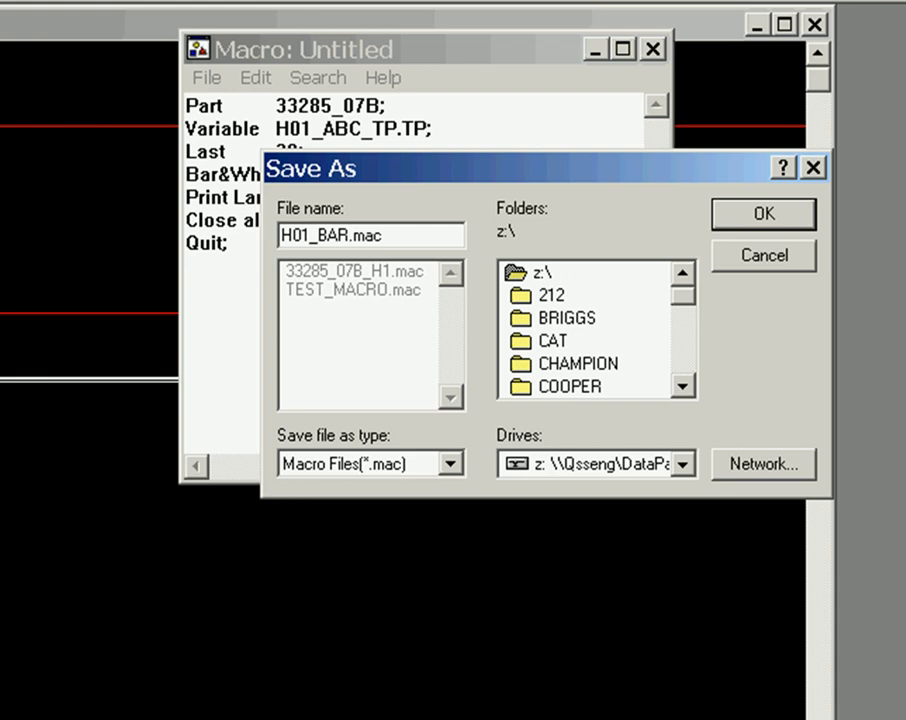
pyautogui.moveTo(720, 249)
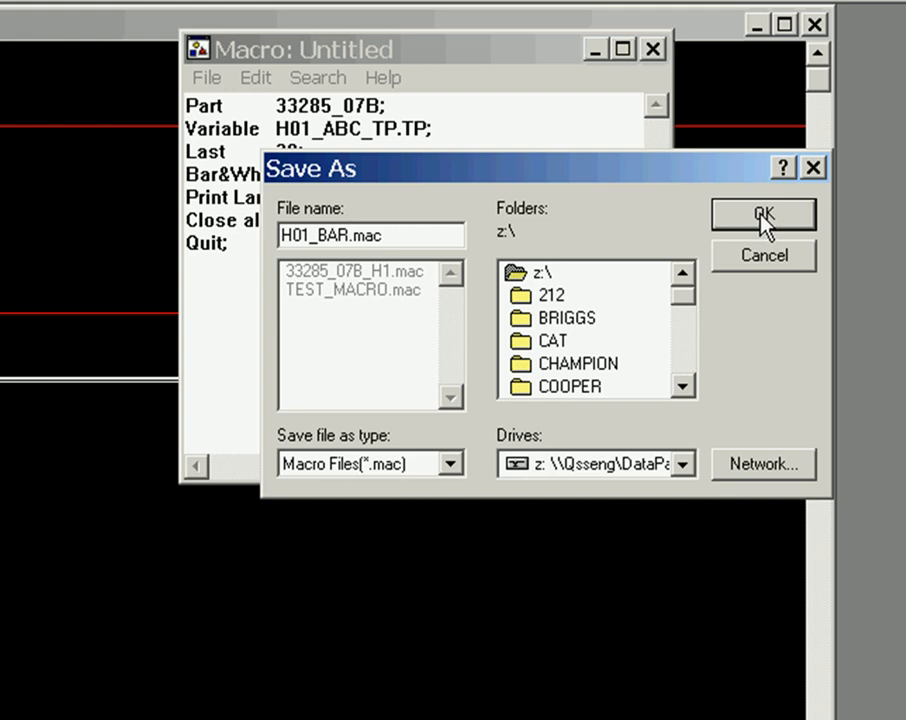
pyautogui.click(761, 214)
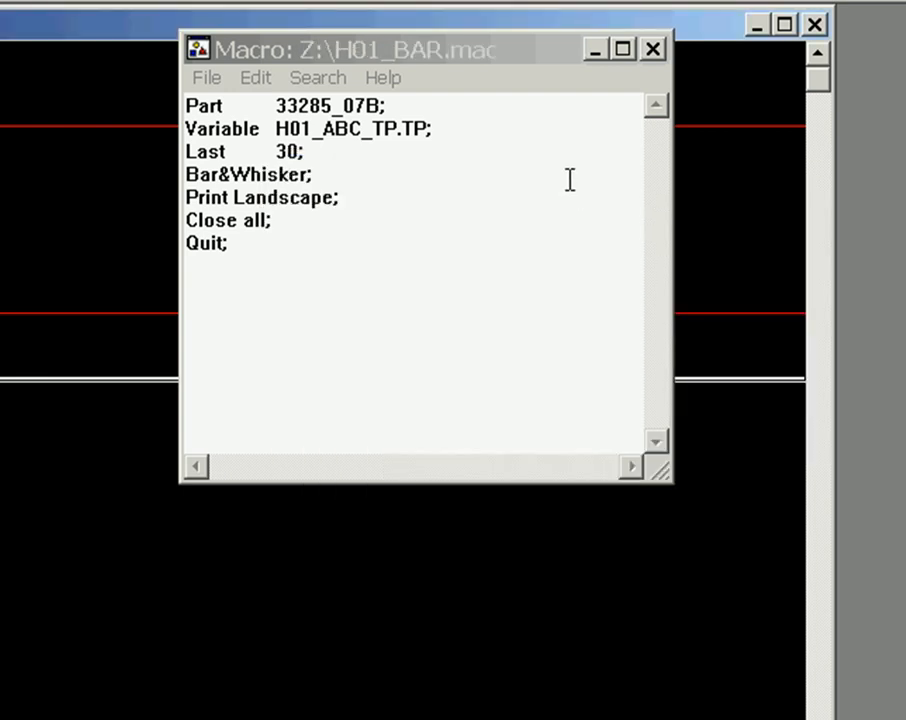
# Start a new blank macro, then close the Macro window.
pyautogui.click(207, 77)
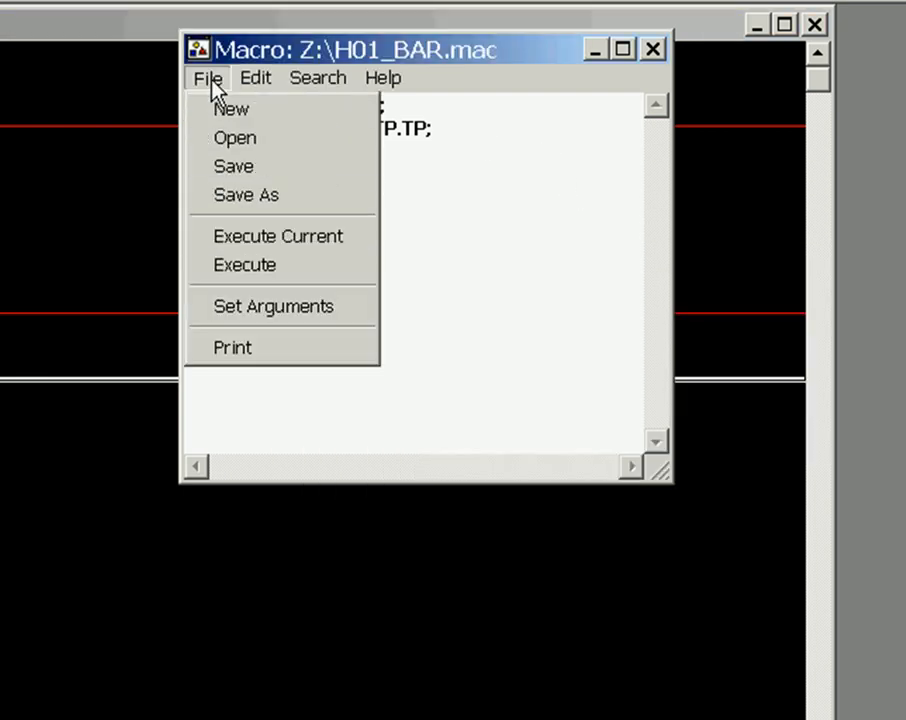
pyautogui.click(231, 110)
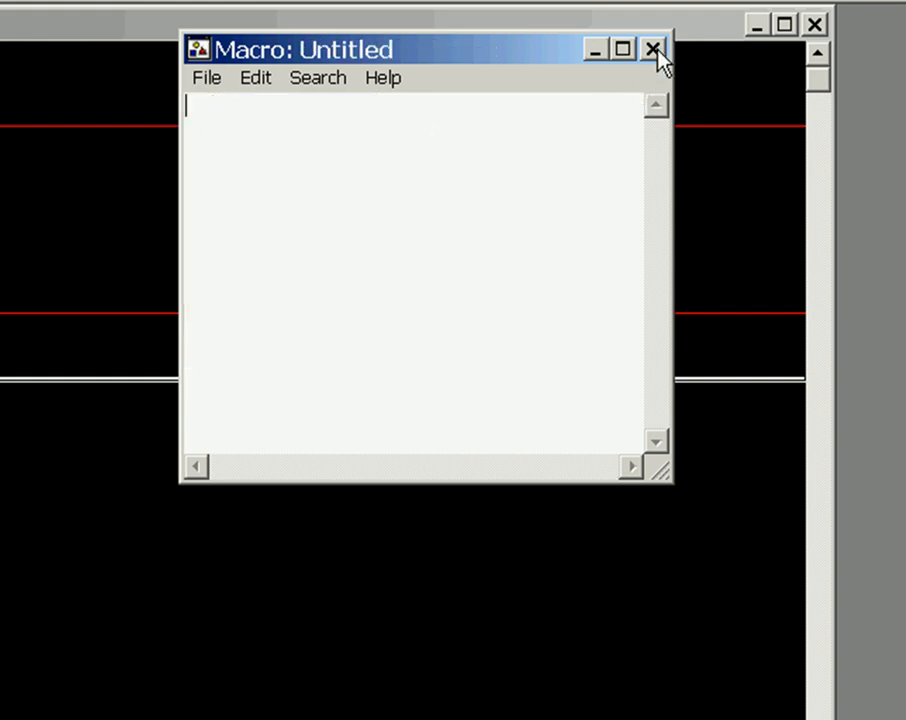
pyautogui.click(650, 50)
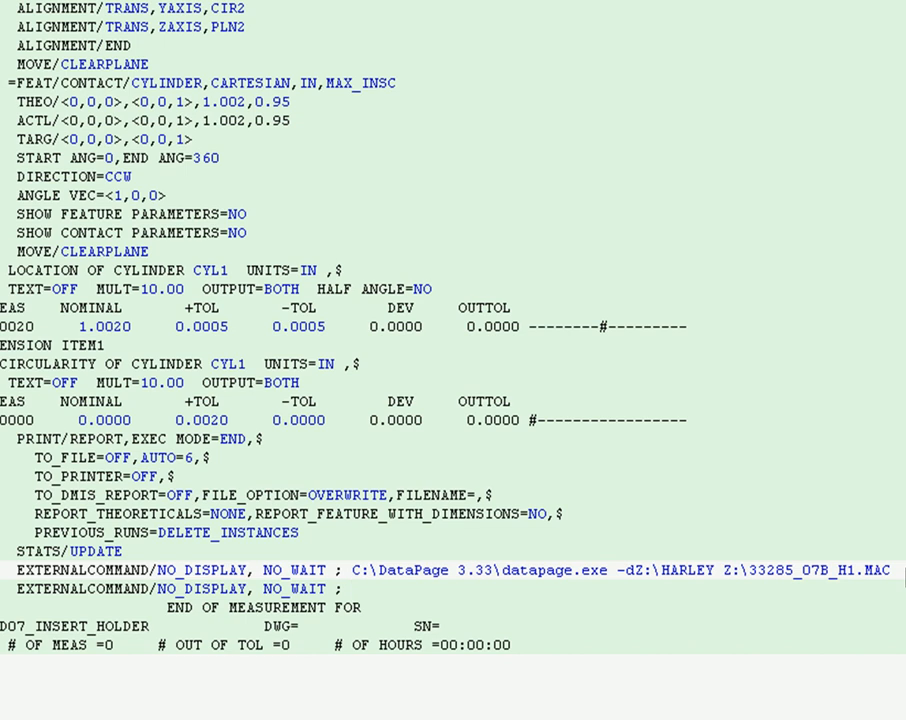
# Type C:\Datapage\Datapage.exe after the semicolon on the empty EXTERNALCOMMAND line.
pyautogui.click(350, 588)
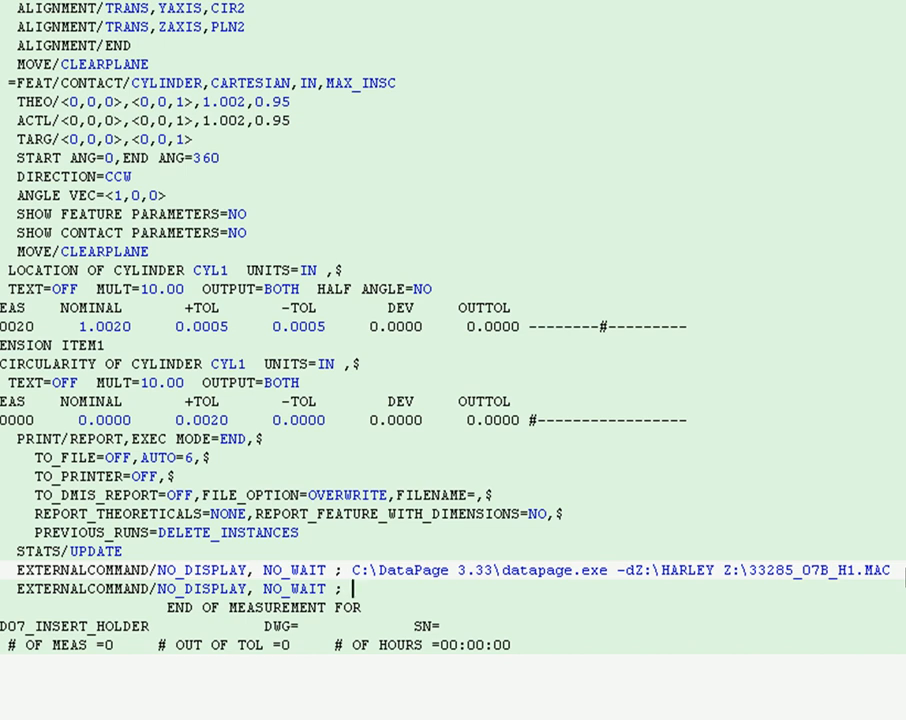
pyautogui.write('C')
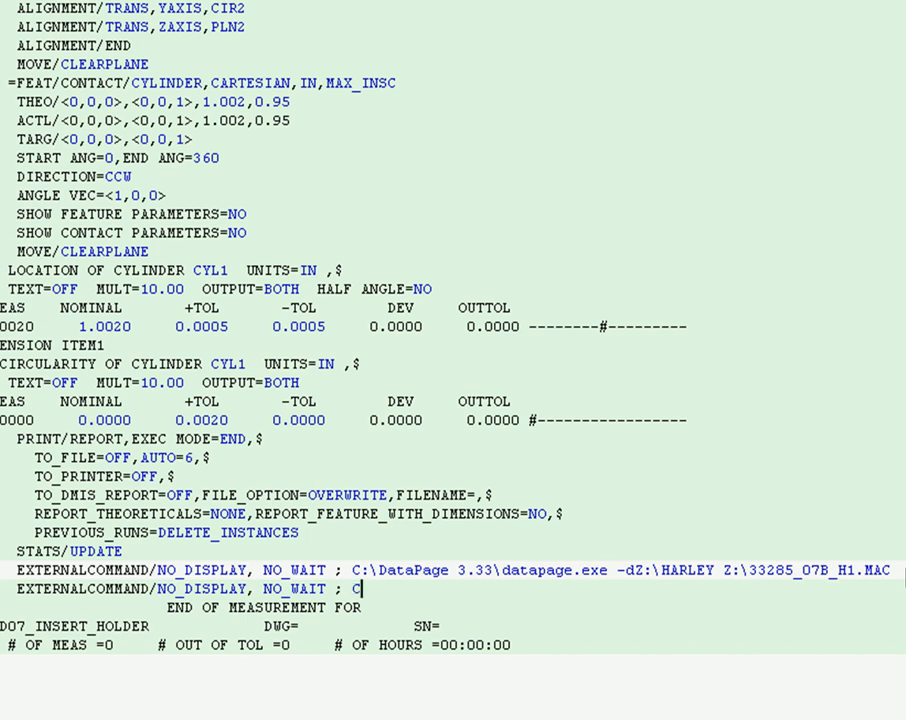
pyautogui.write(';')
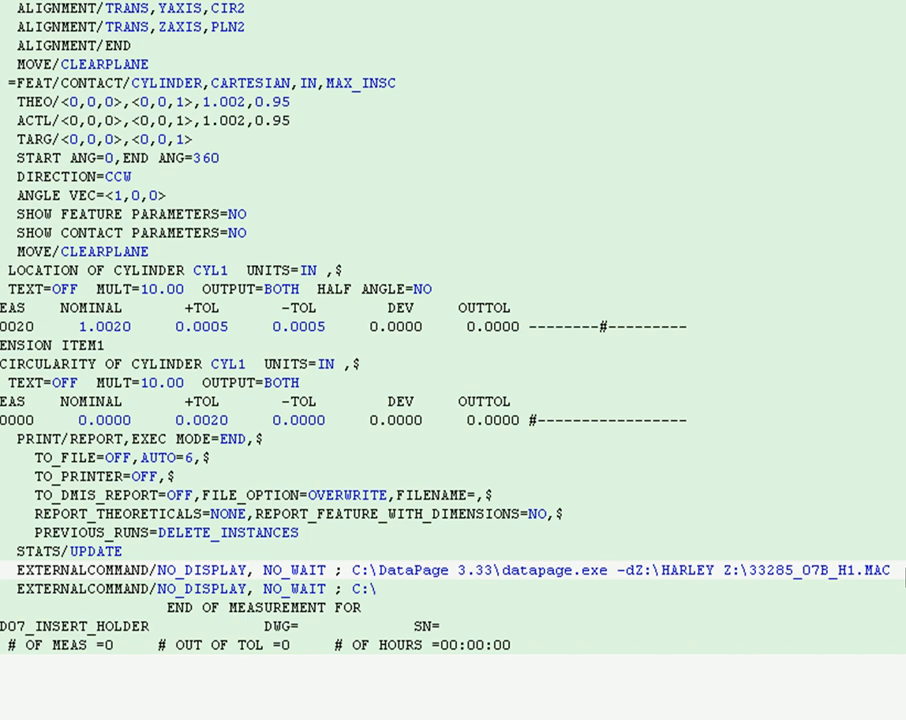
pyautogui.write('Datapage')
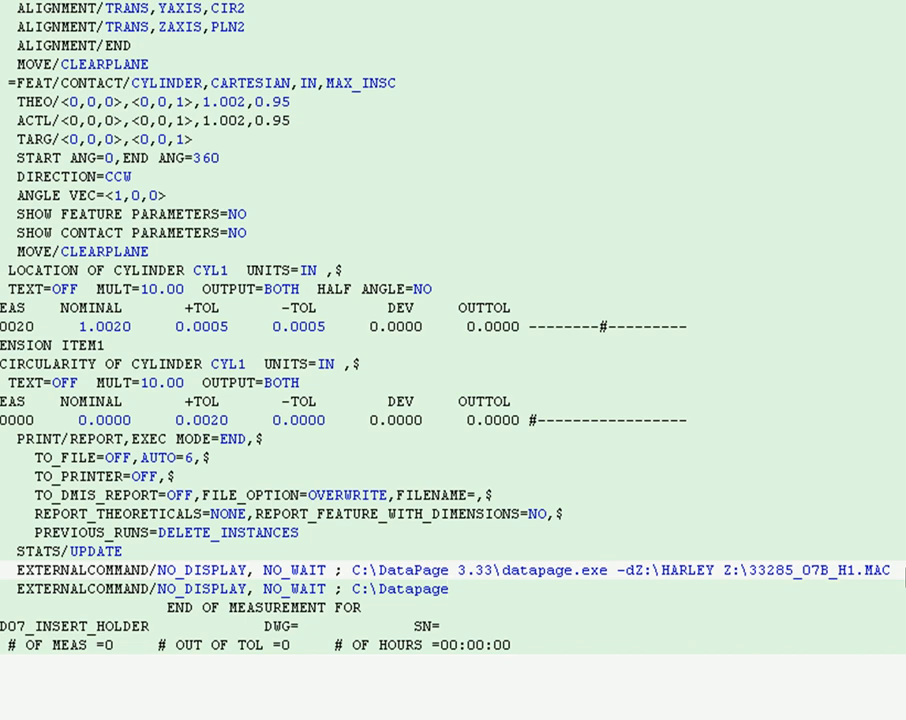
pyautogui.write('\\')
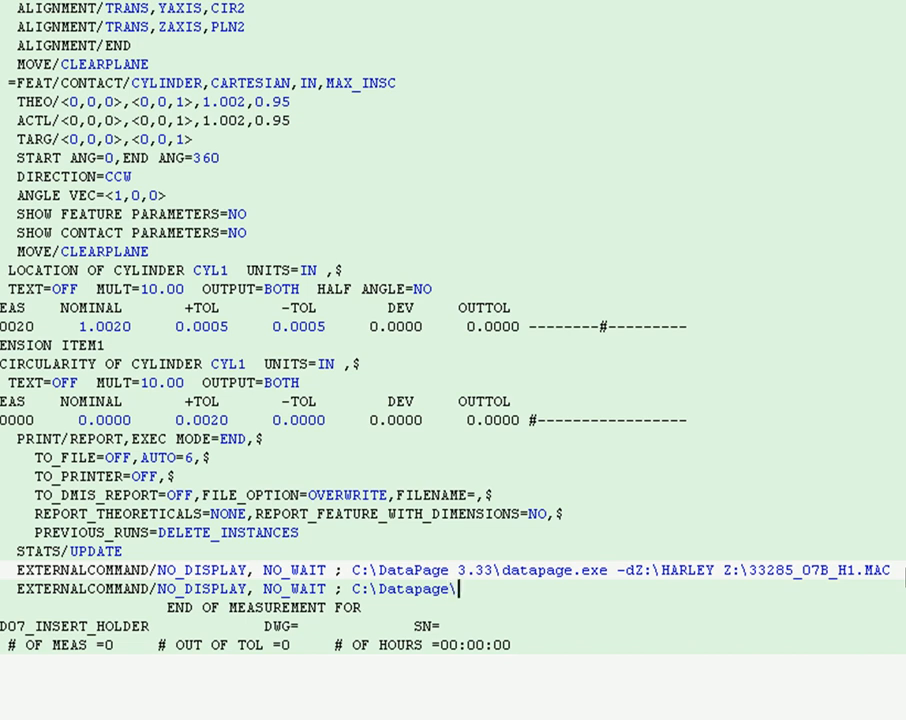
pyautogui.write('Data')
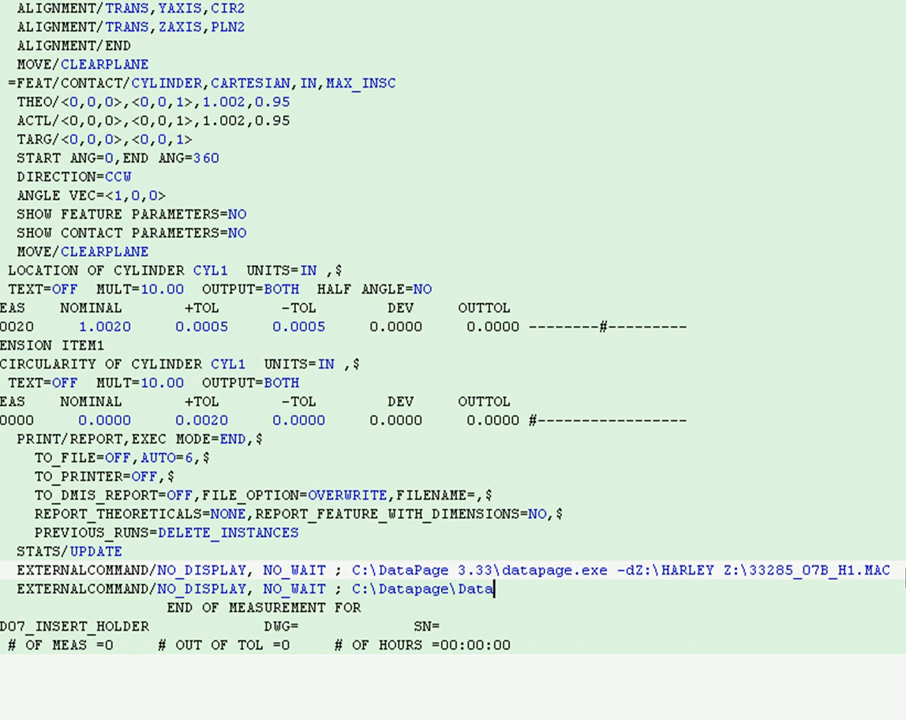
pyautogui.write('page.')
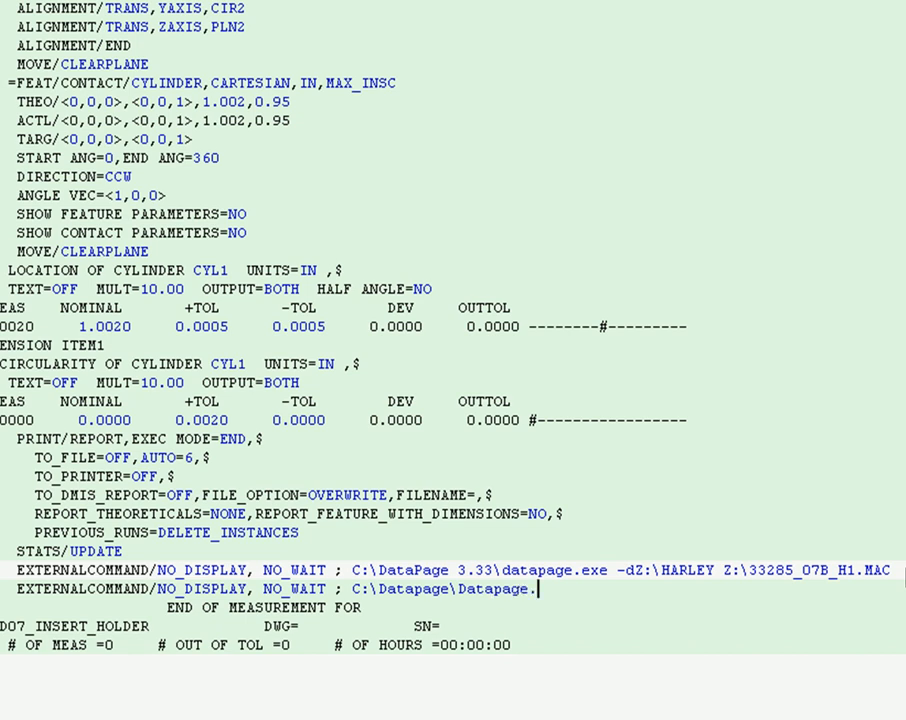
pyautogui.write('exe')
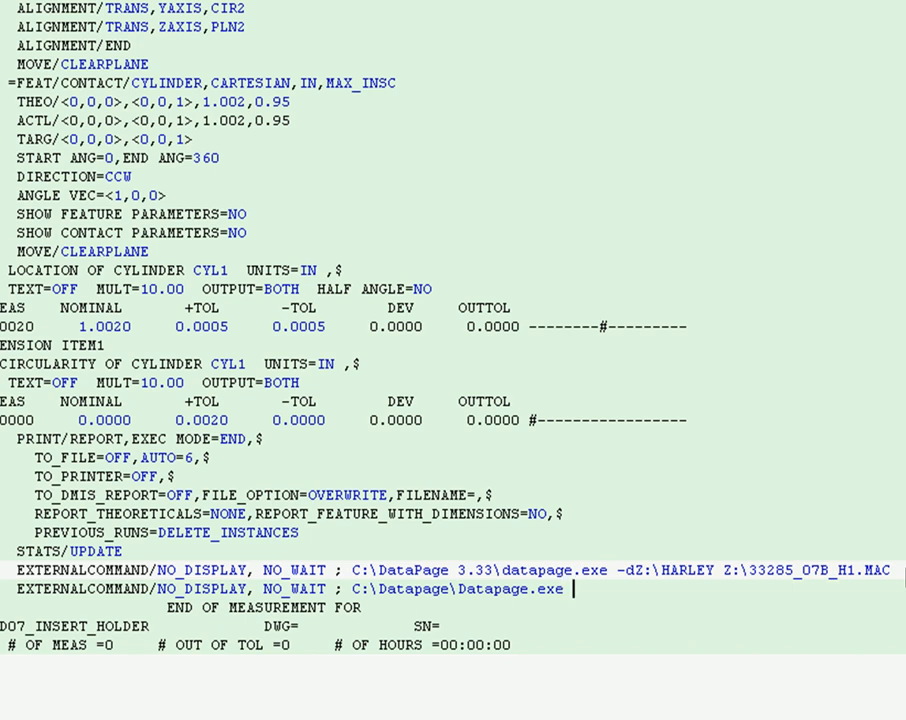
# Append the -dZ:\HARLEY database switch and Z:\h01_BAR macro path, fixing a typo.
pyautogui.write('-d')
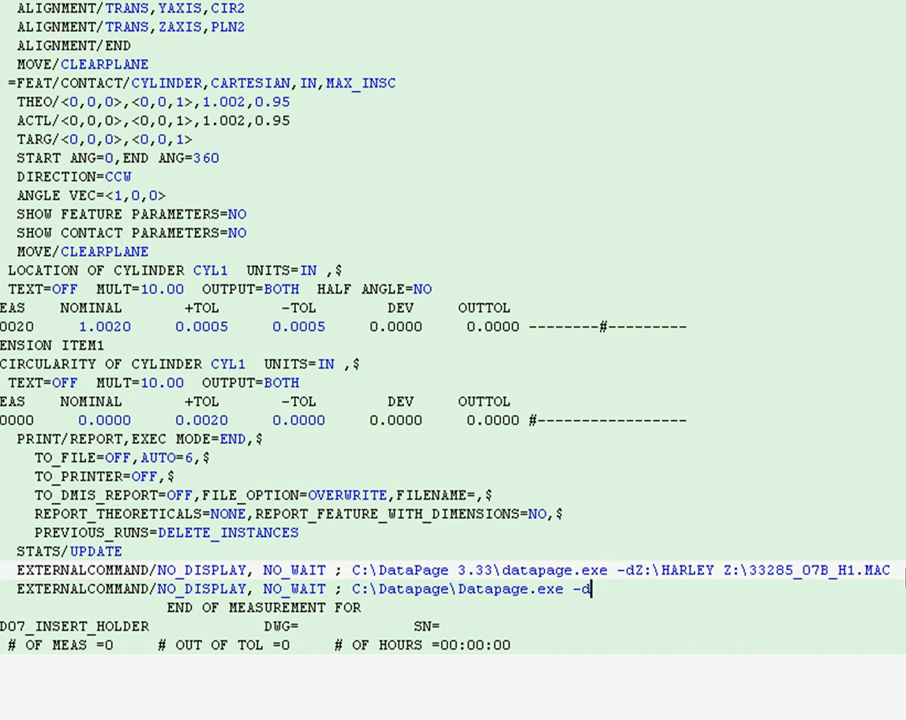
pyautogui.write('Z:\\')
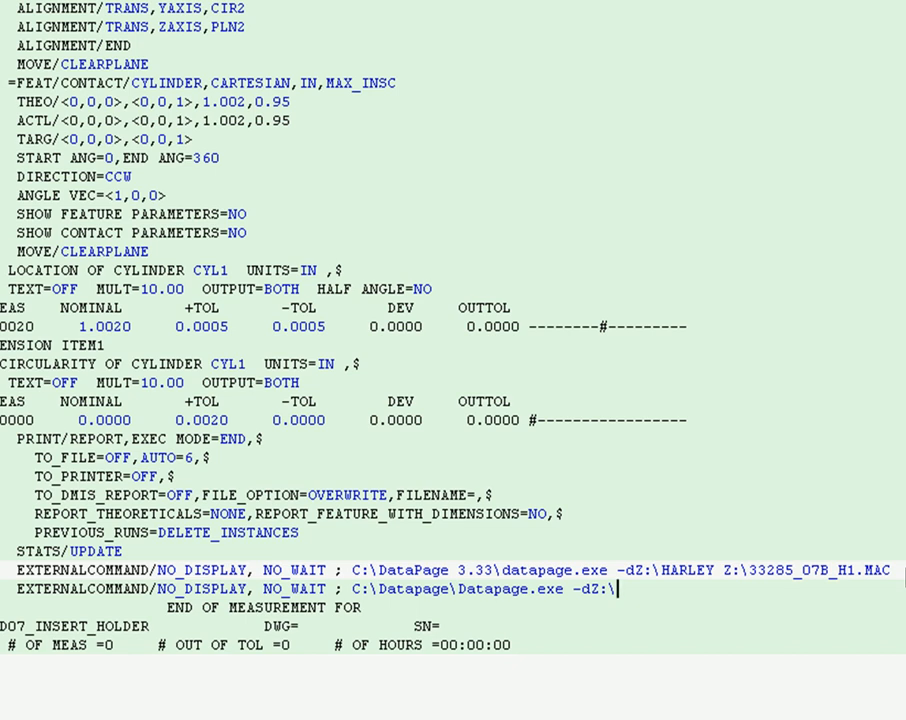
pyautogui.write('HARLE')
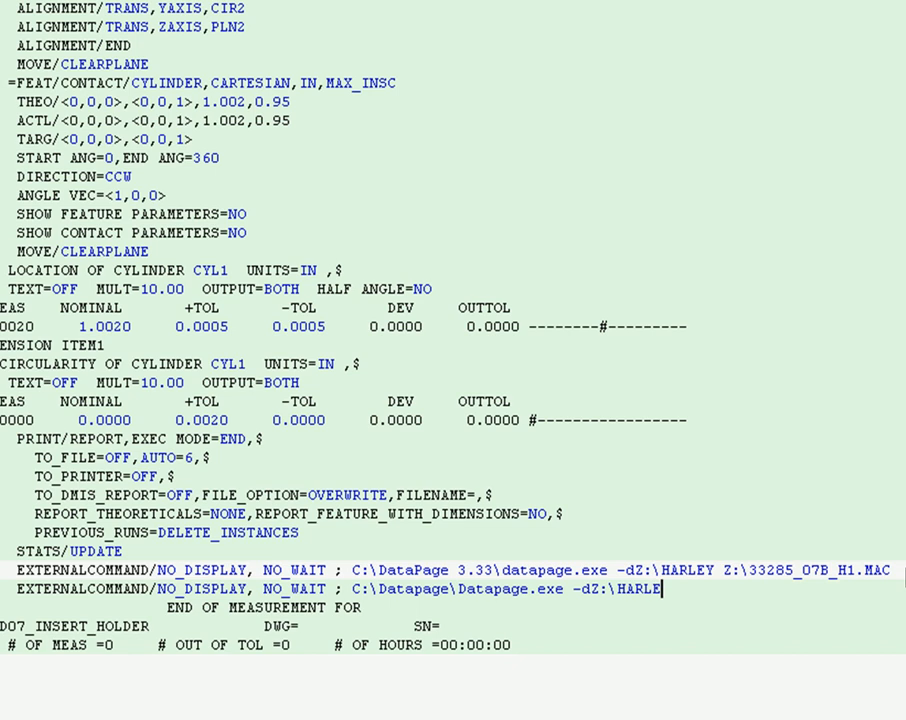
pyautogui.write('Y')
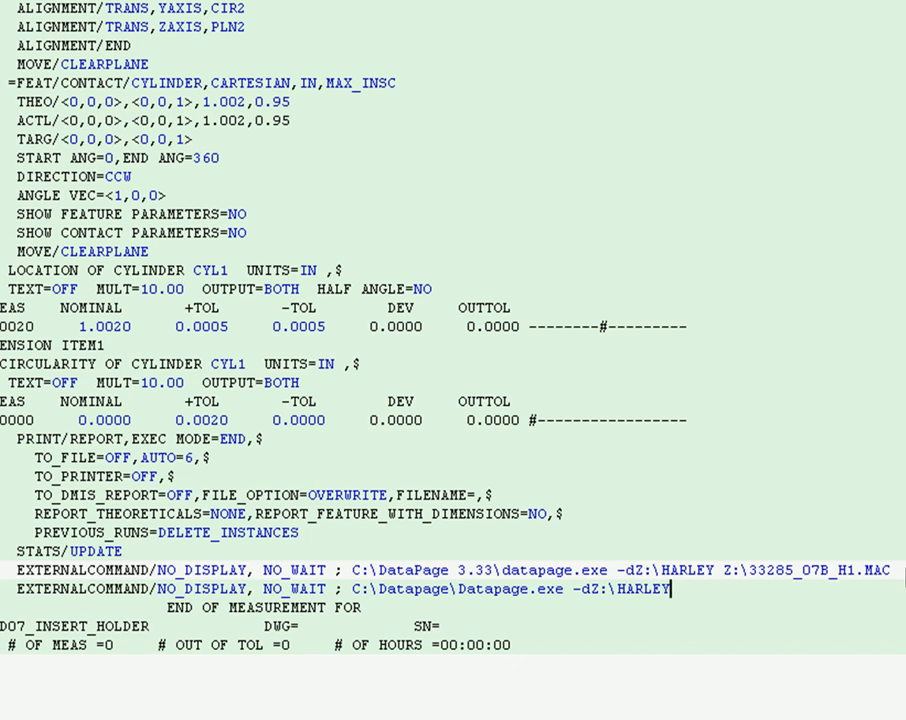
pyautogui.write('Z:\\')
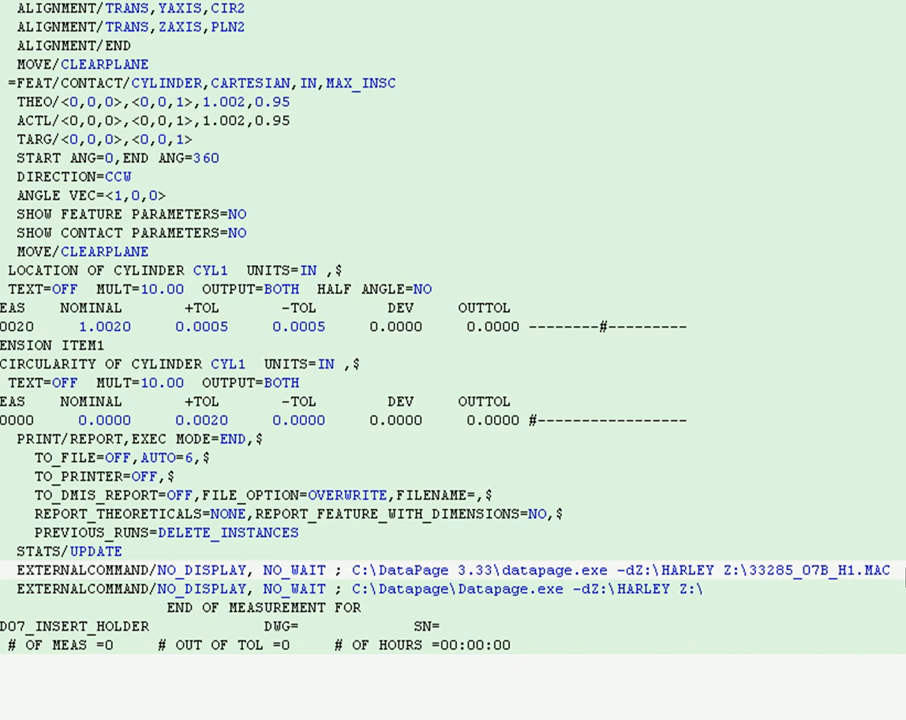
pyautogui.write('33285')
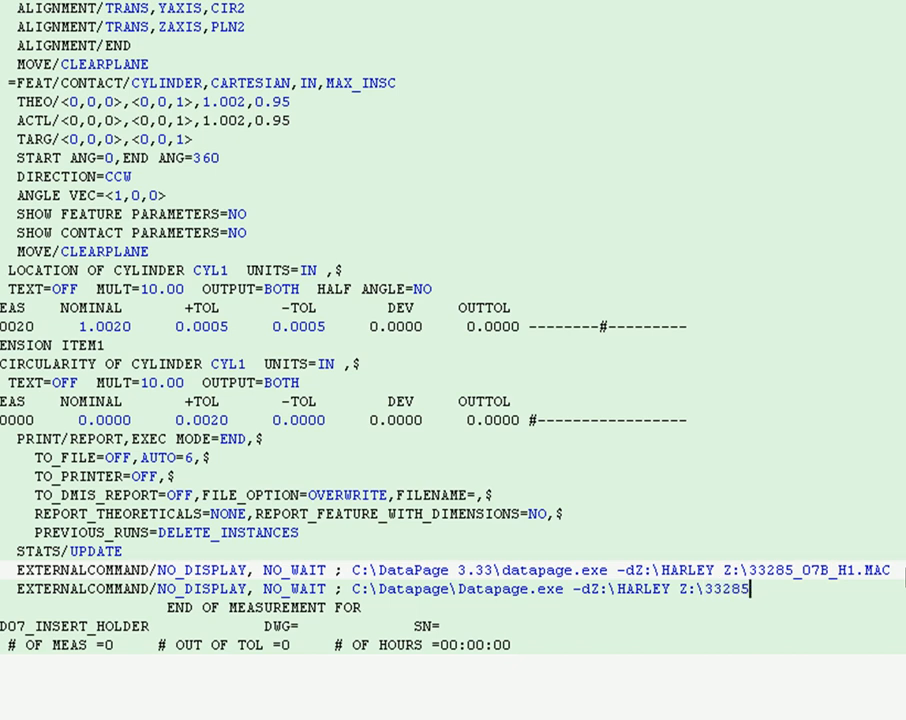
pyautogui.press('BackSpace')
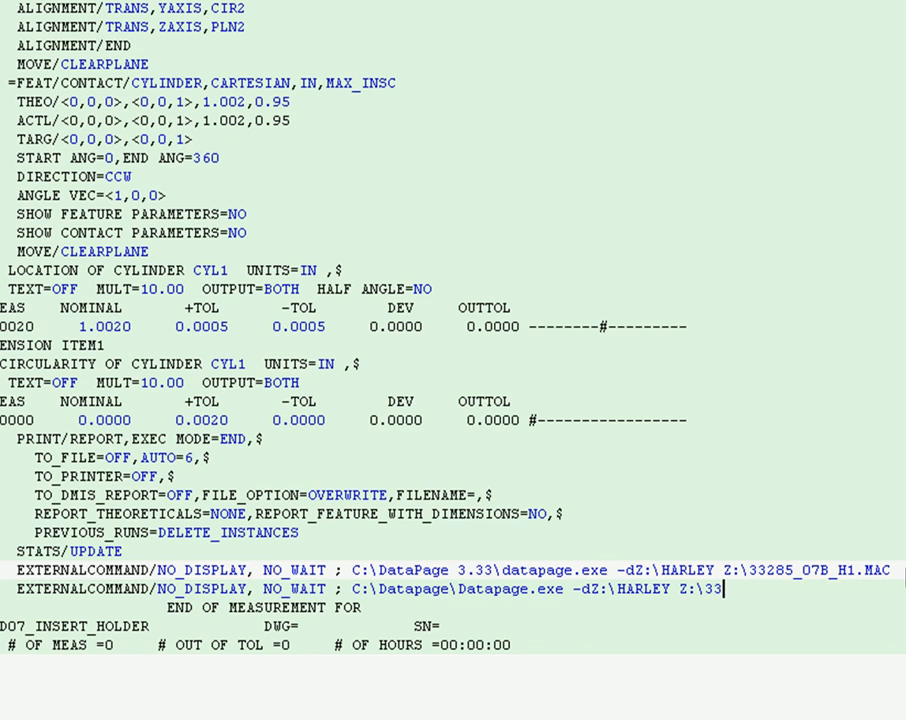
pyautogui.write('h0')
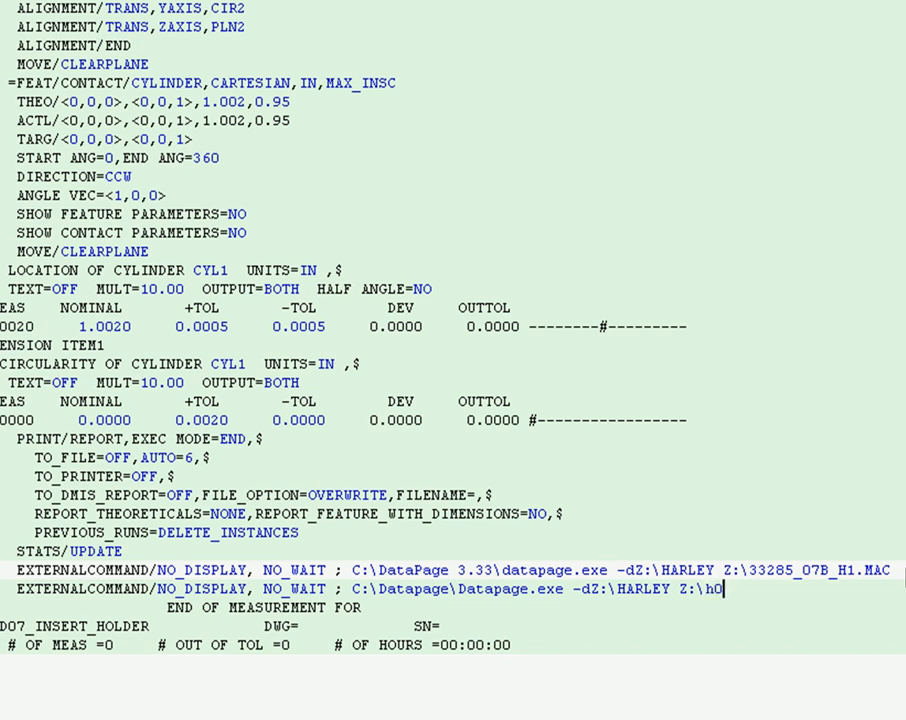
pyautogui.write('1_BAR')
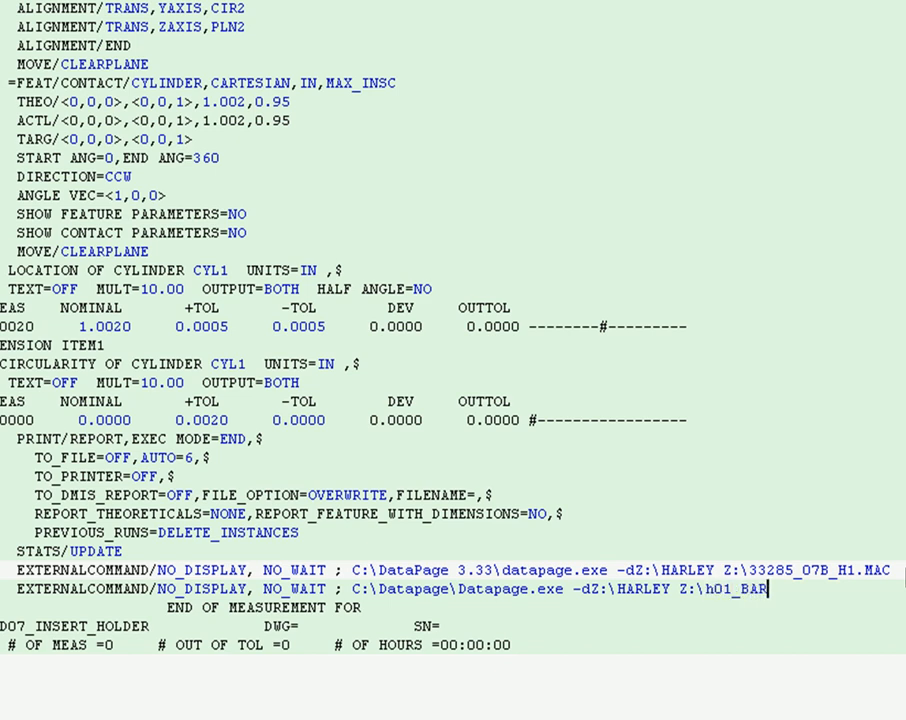
pyautogui.write('>mac')
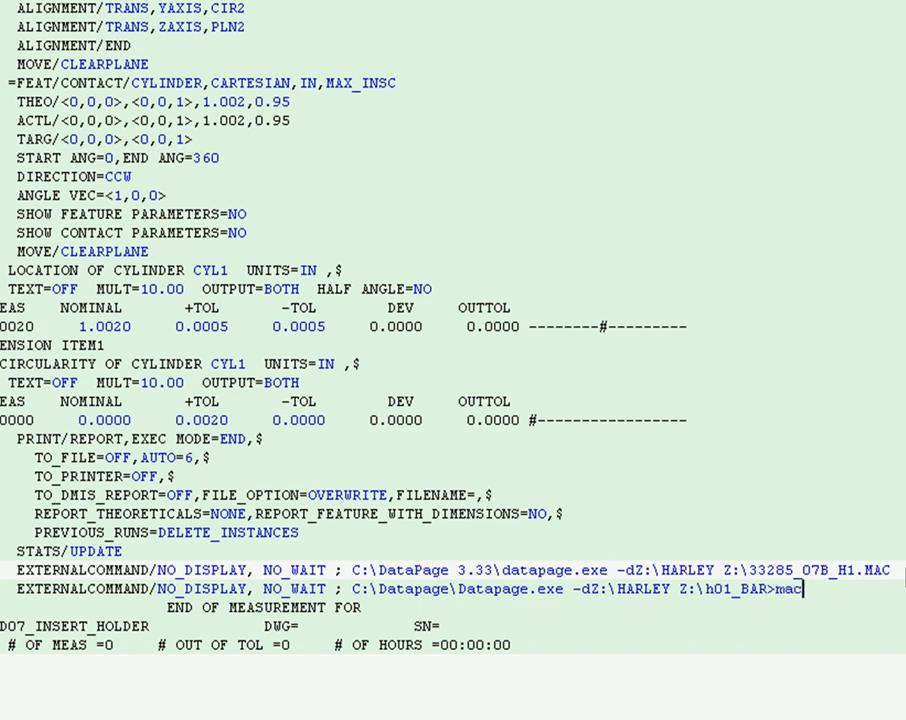